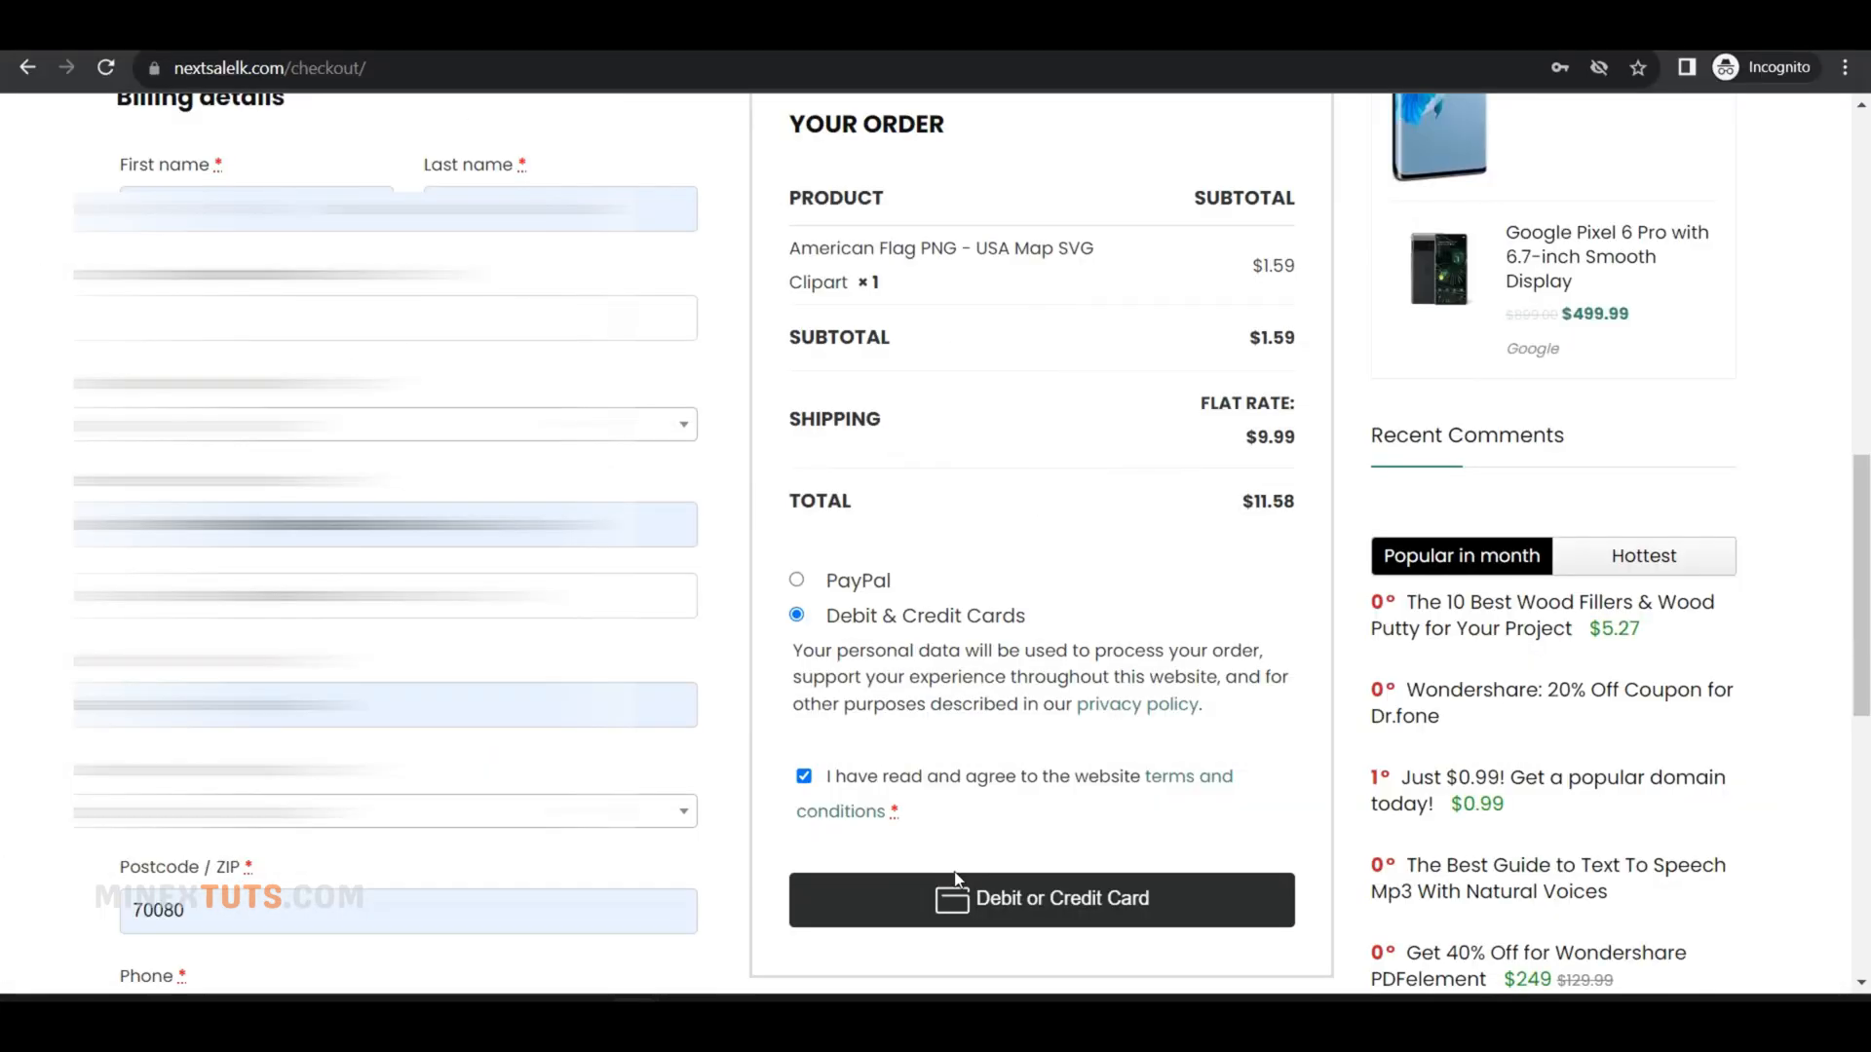
mouse_move(976, 739)
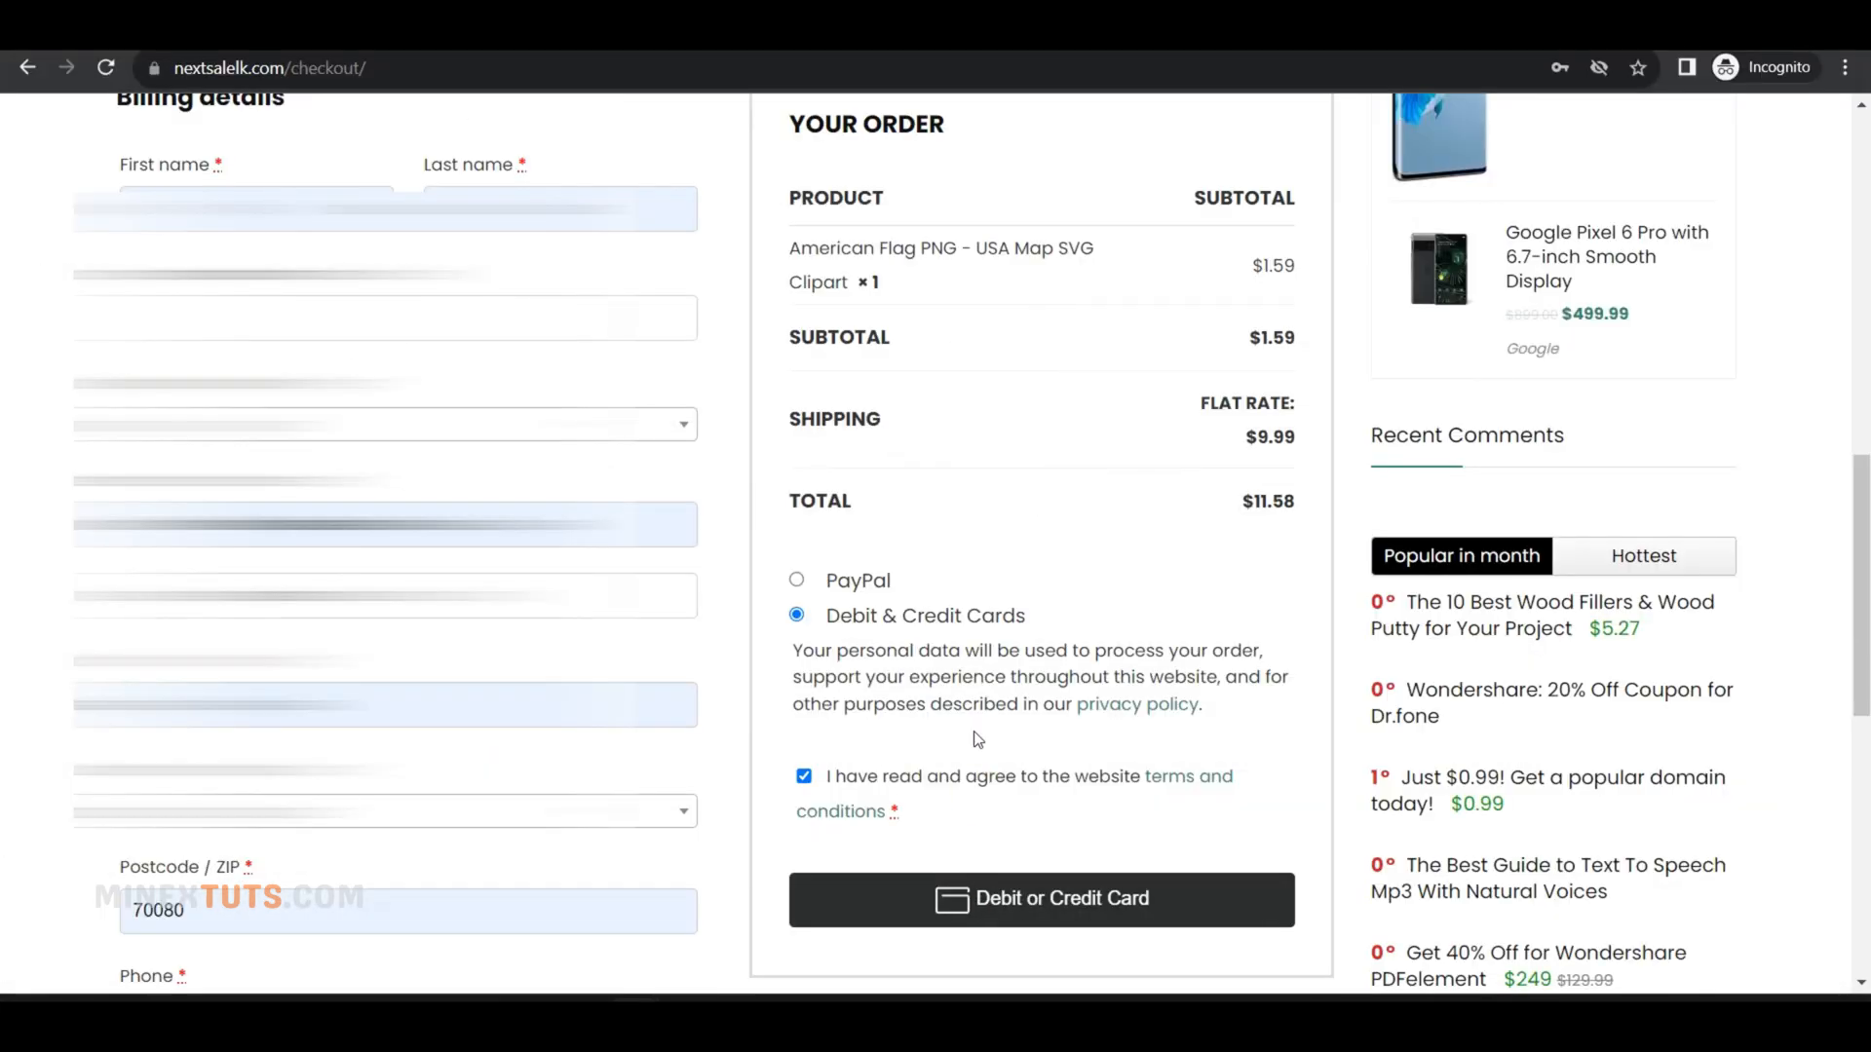
- Search new plugins for 'paypal' and open the active WooCommerce PayPal Payments plugin
scroll("down", 3)
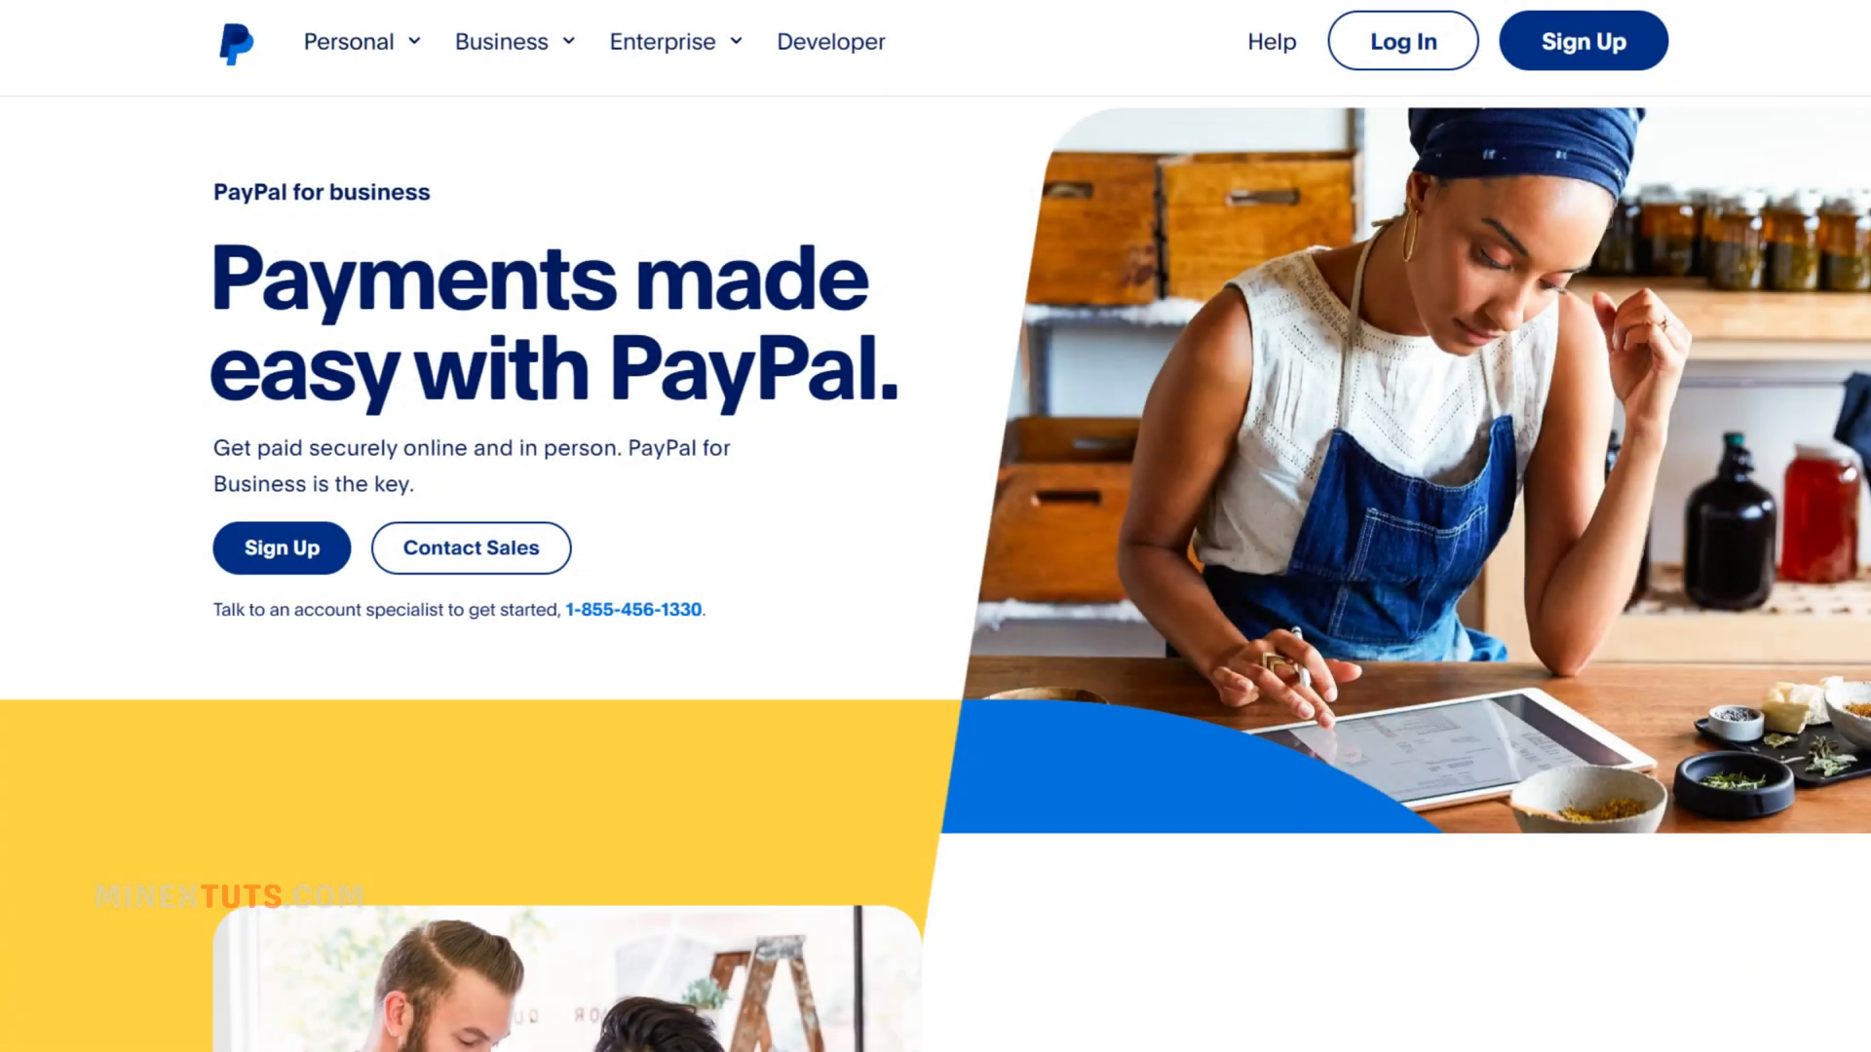
scroll("down", 3)
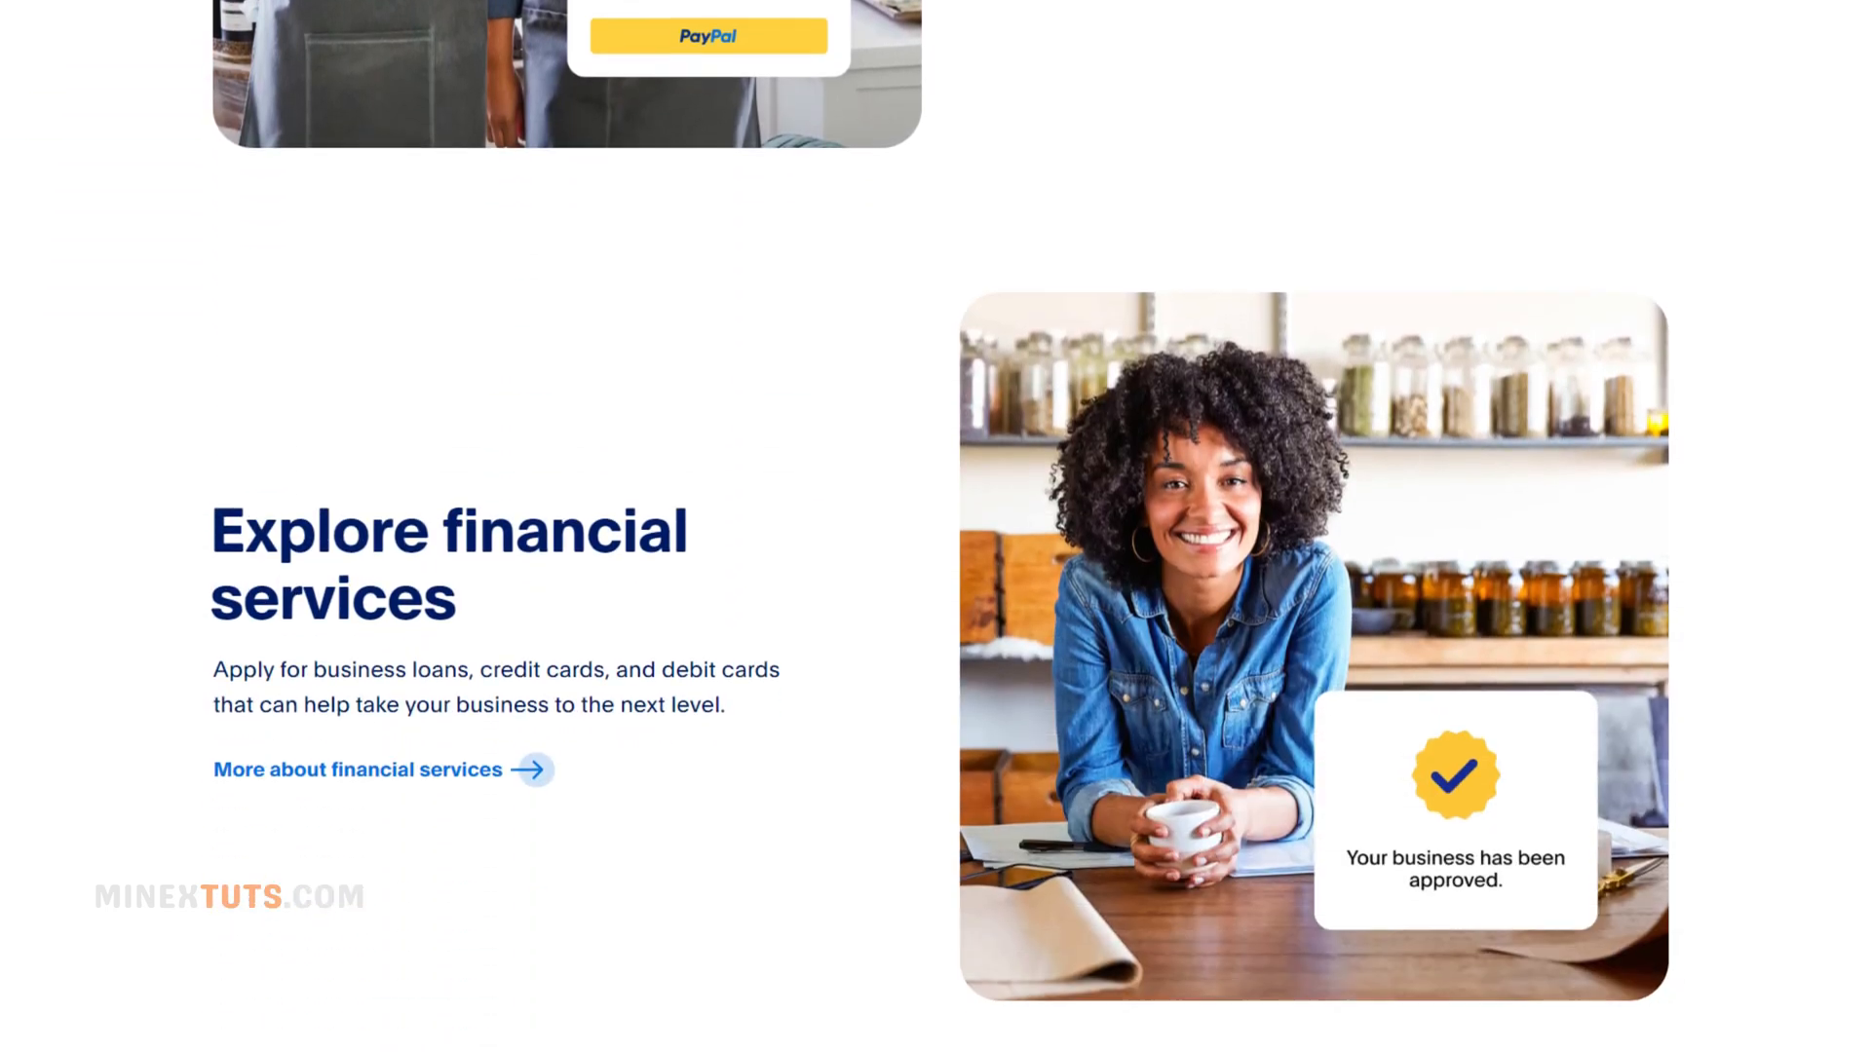
scroll("down", 3)
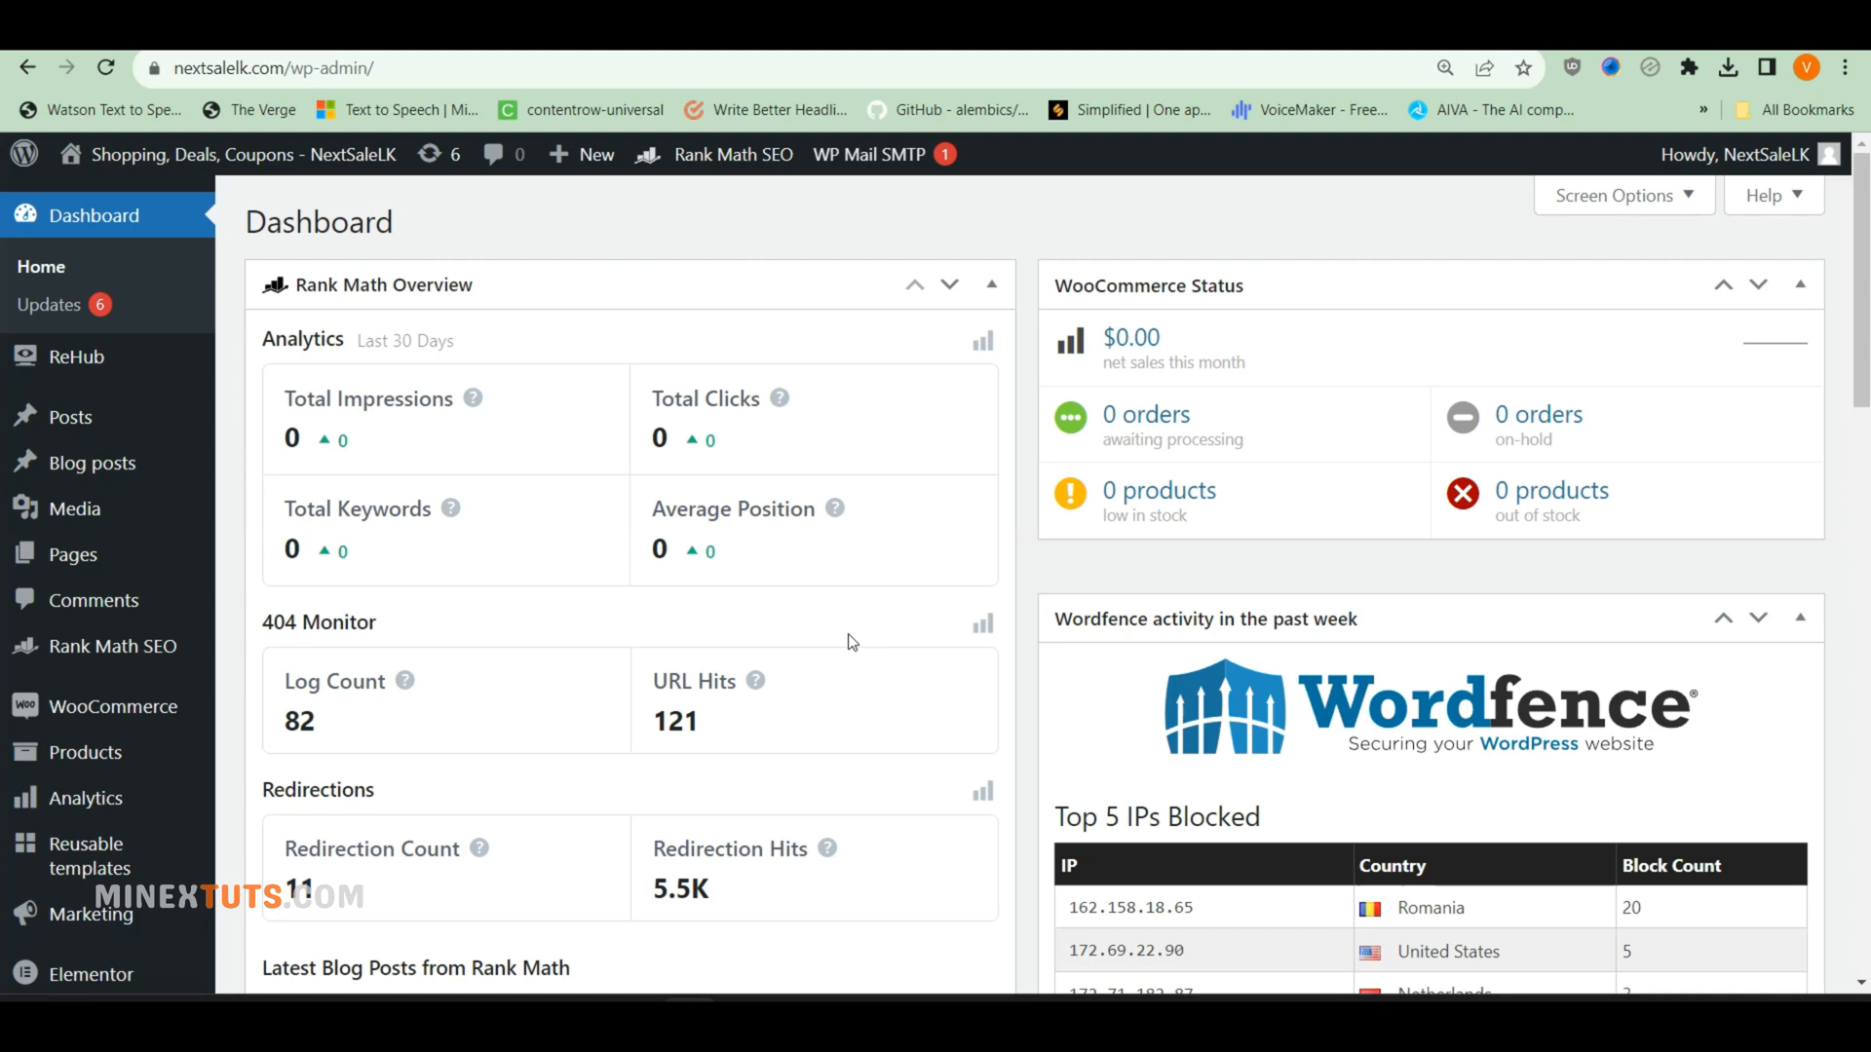
mouse_move(447, 634)
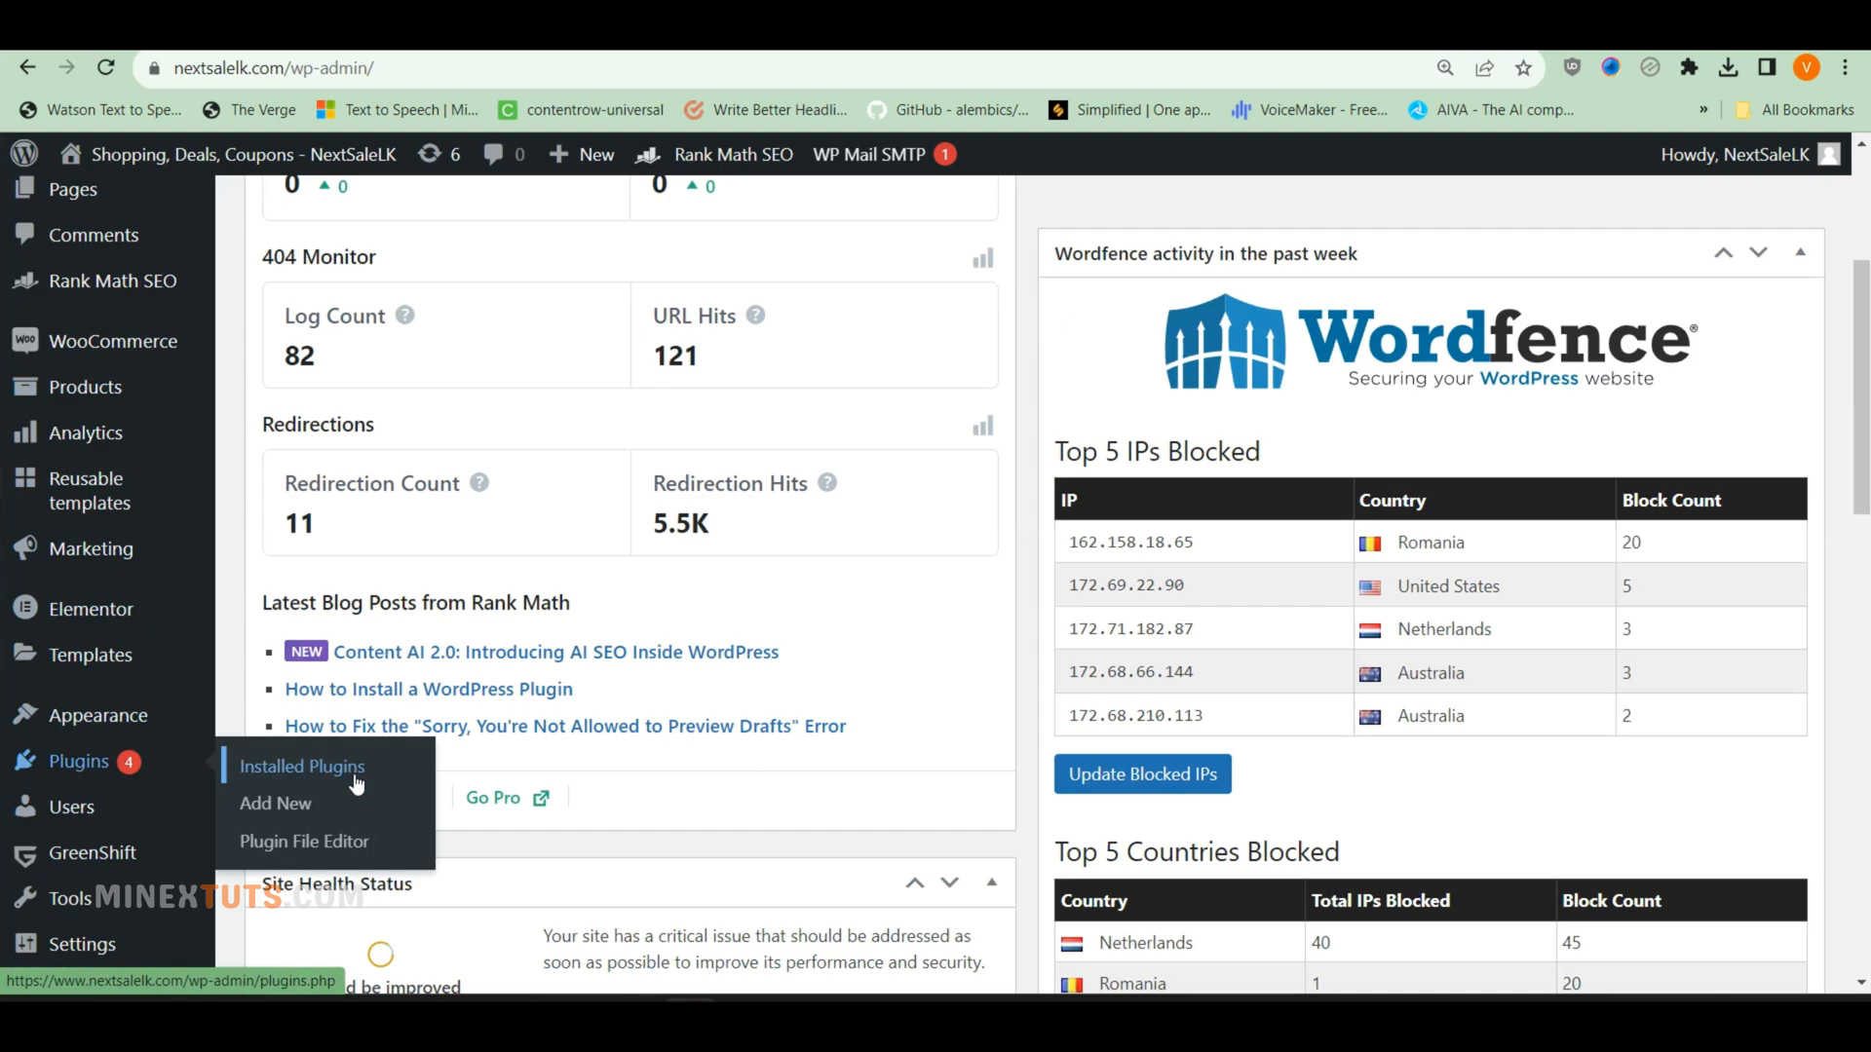
left_click(276, 803)
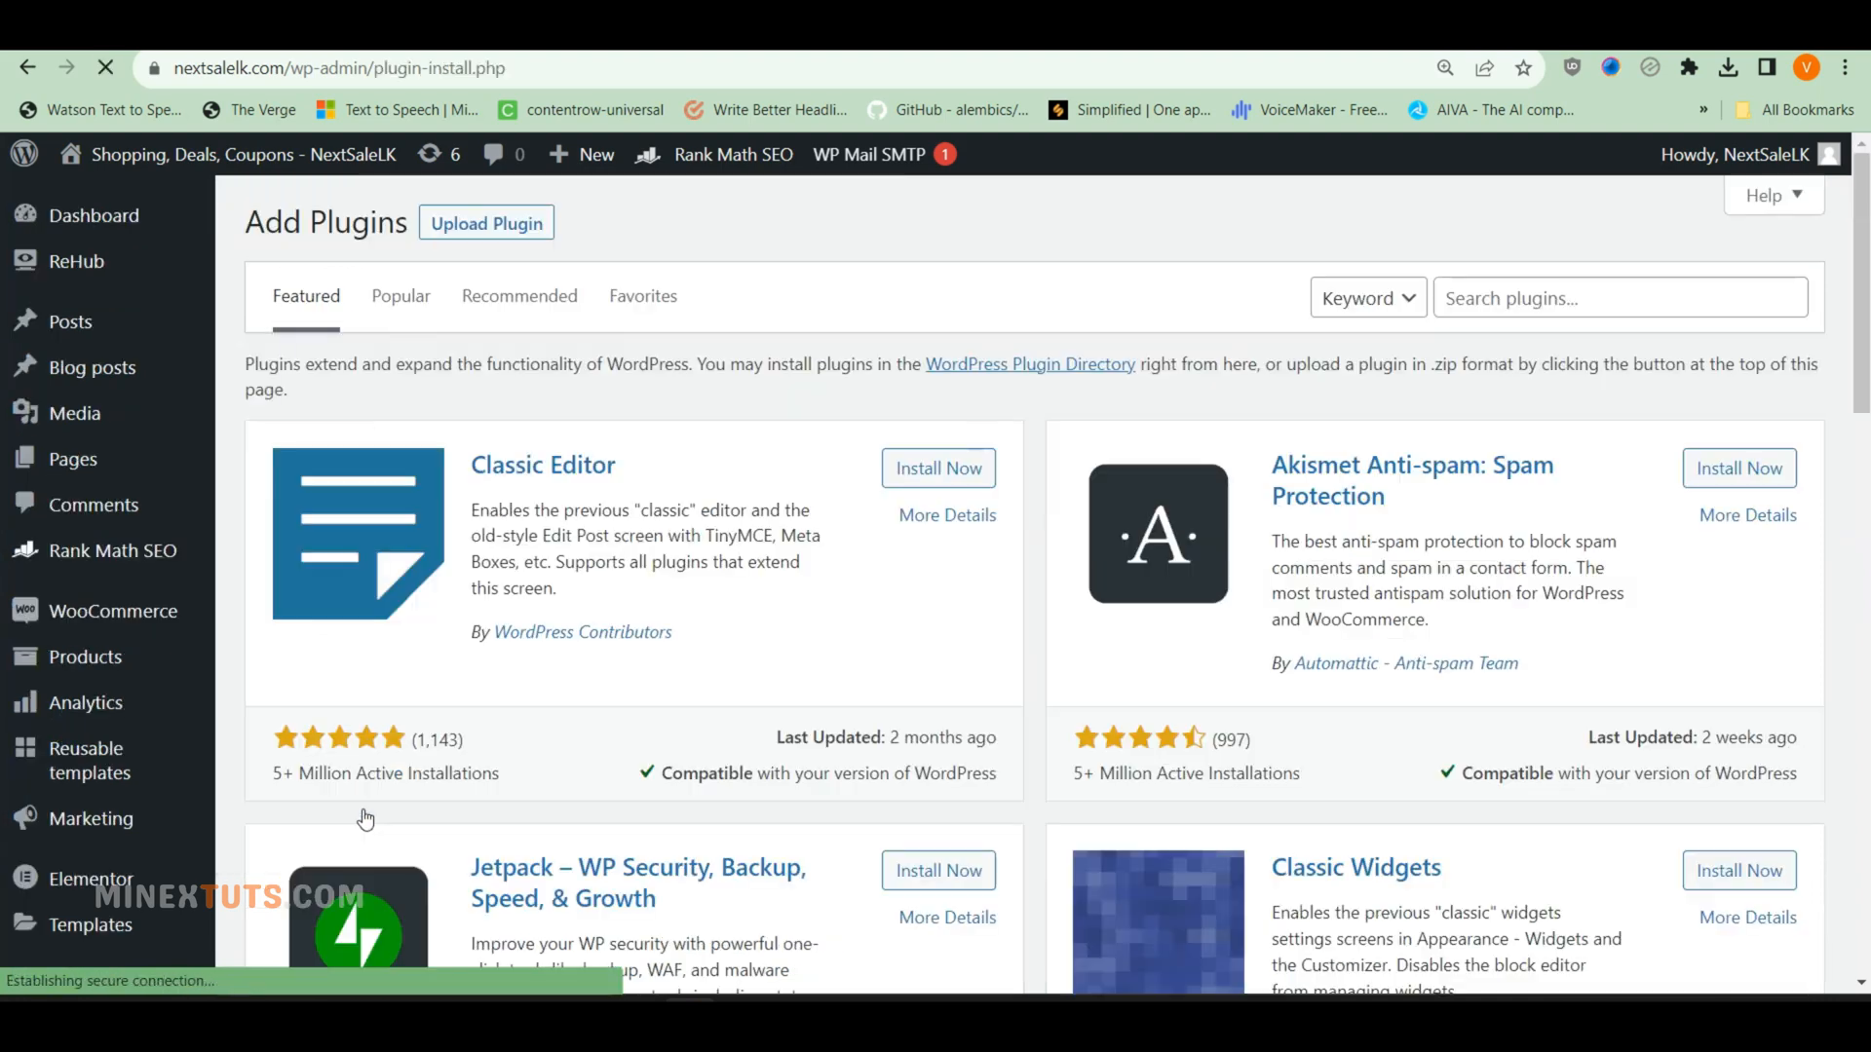
type("paypal")
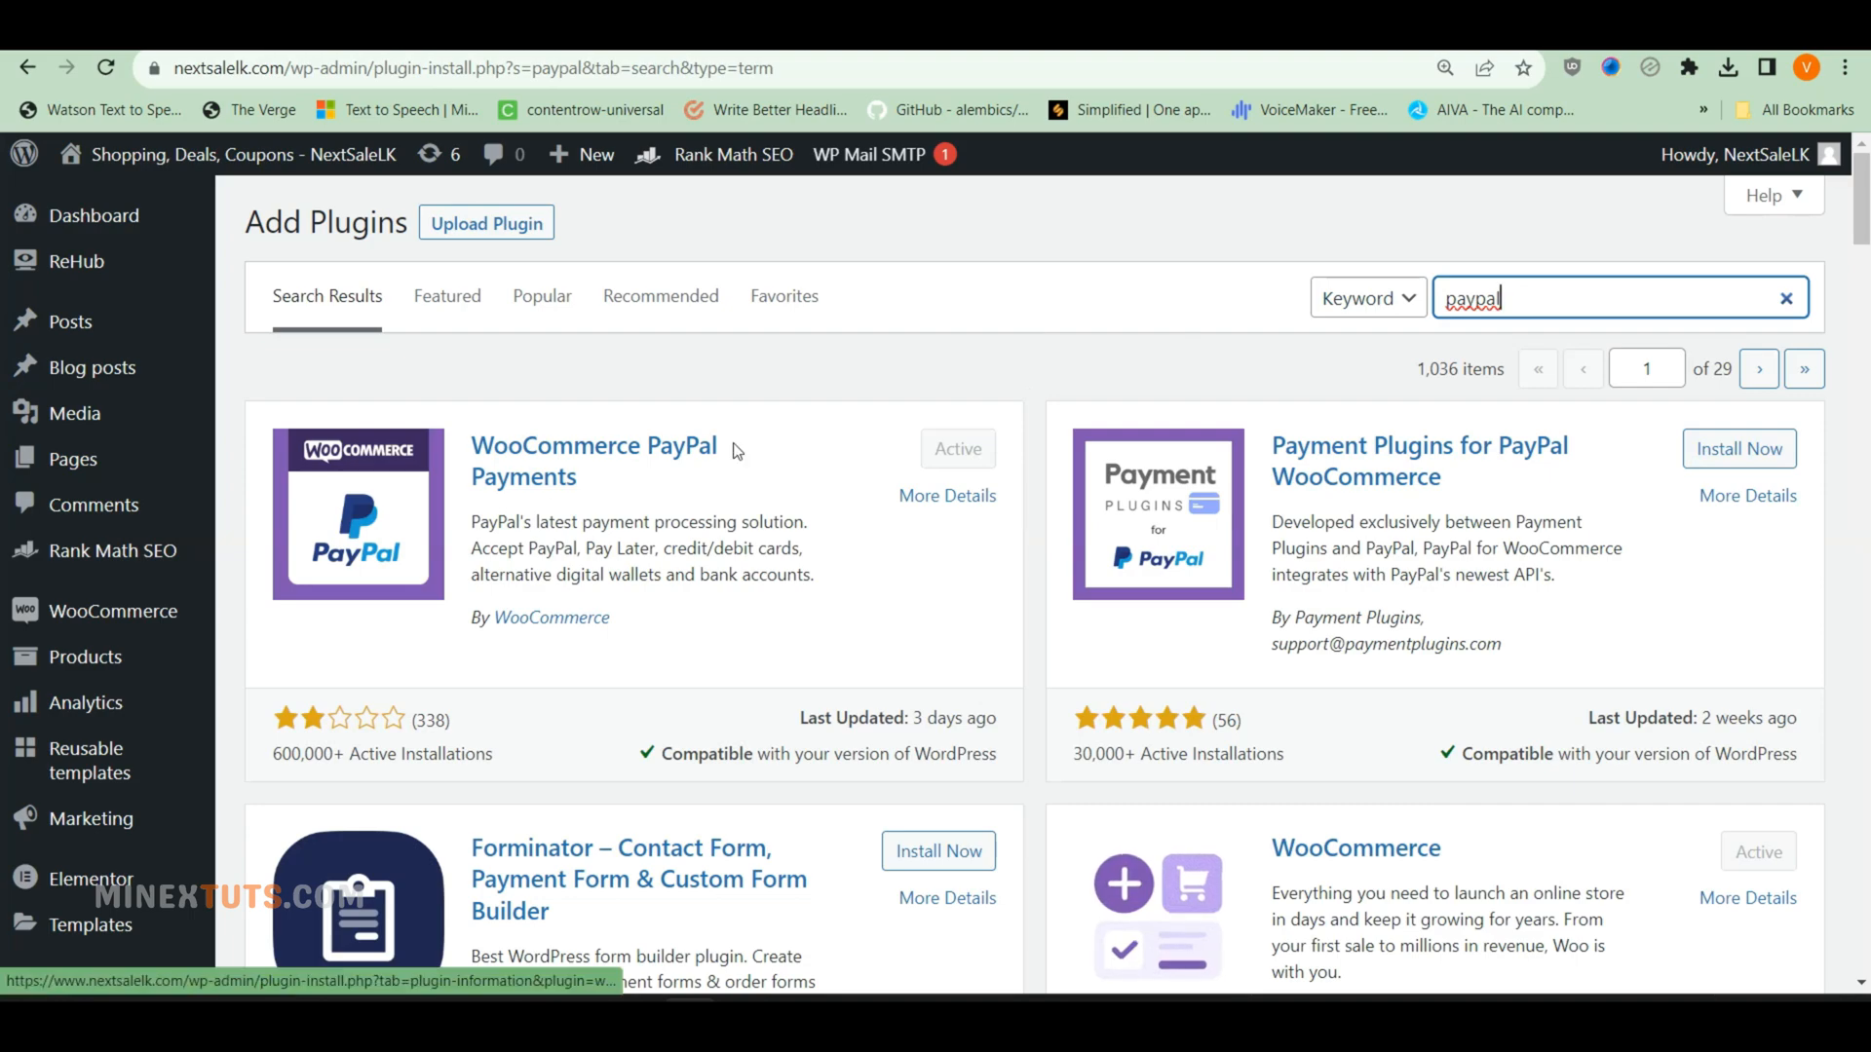
left_click(593, 461)
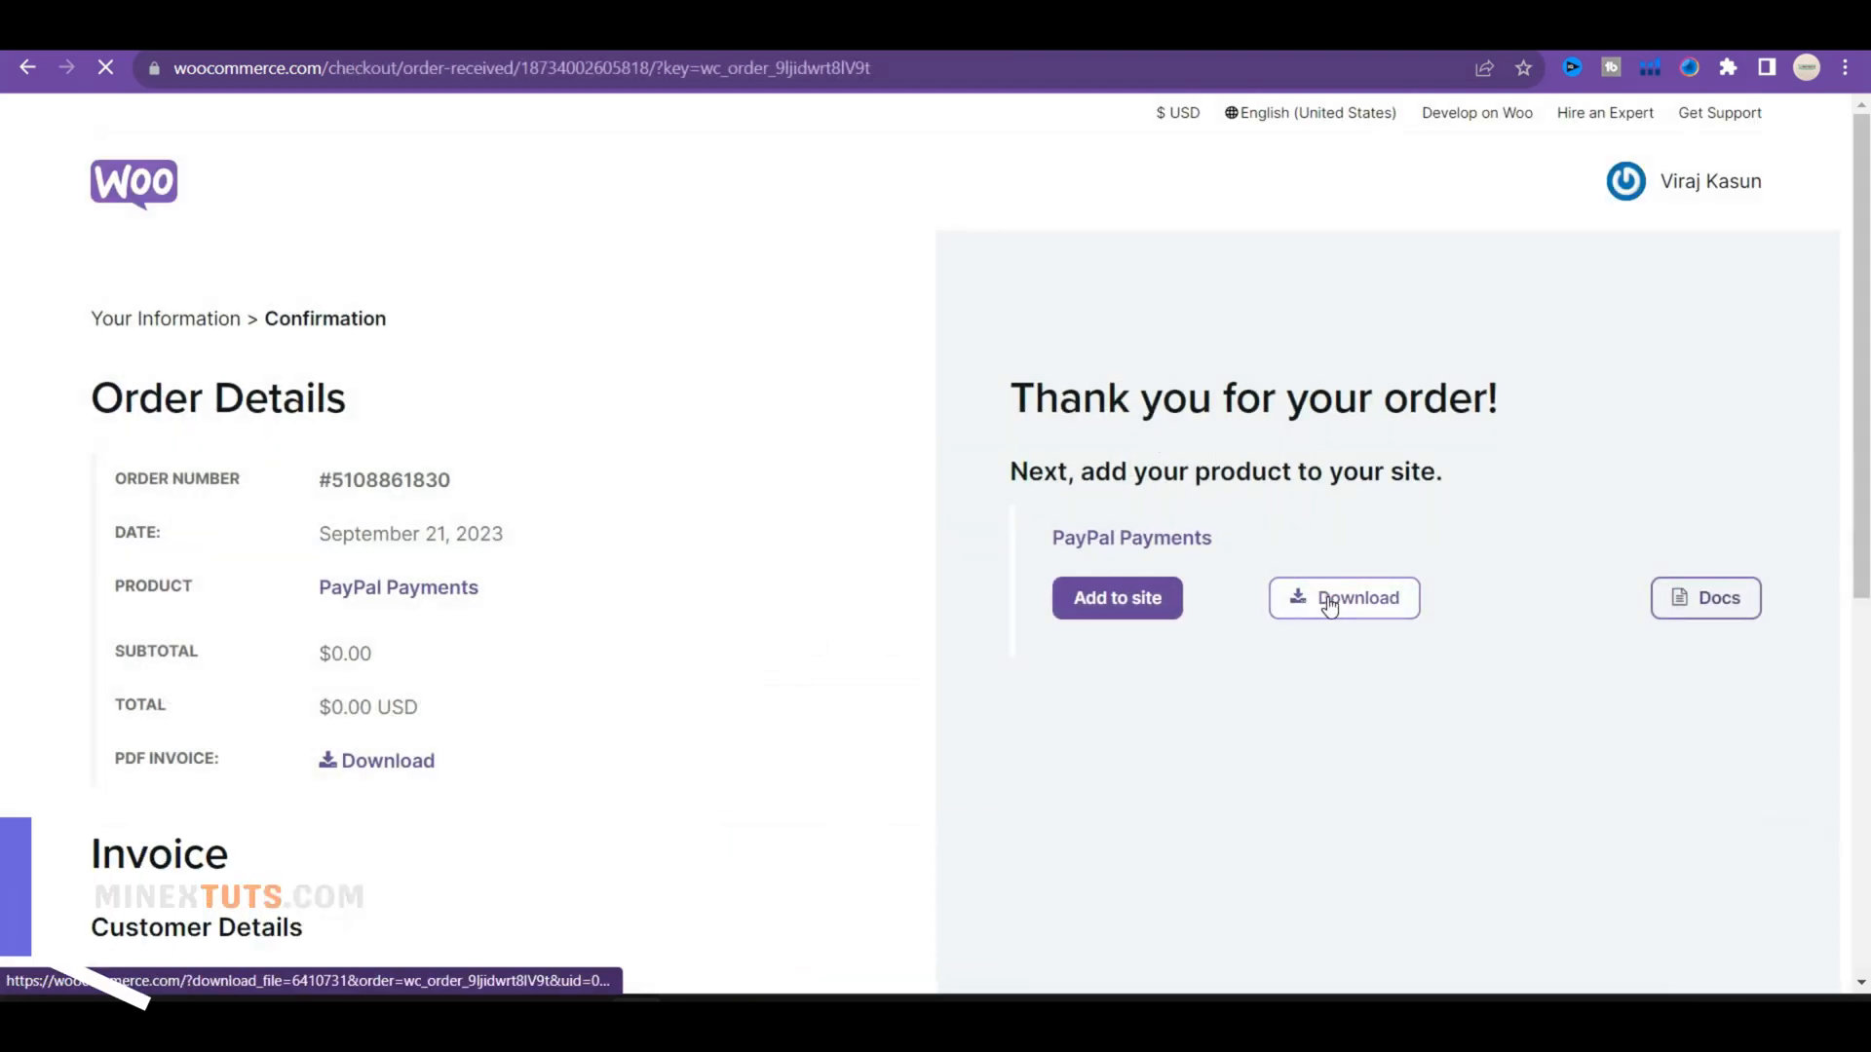
- Download the PayPal Payments extension from the WooCommerce.com order confirmation
left_click(1344, 597)
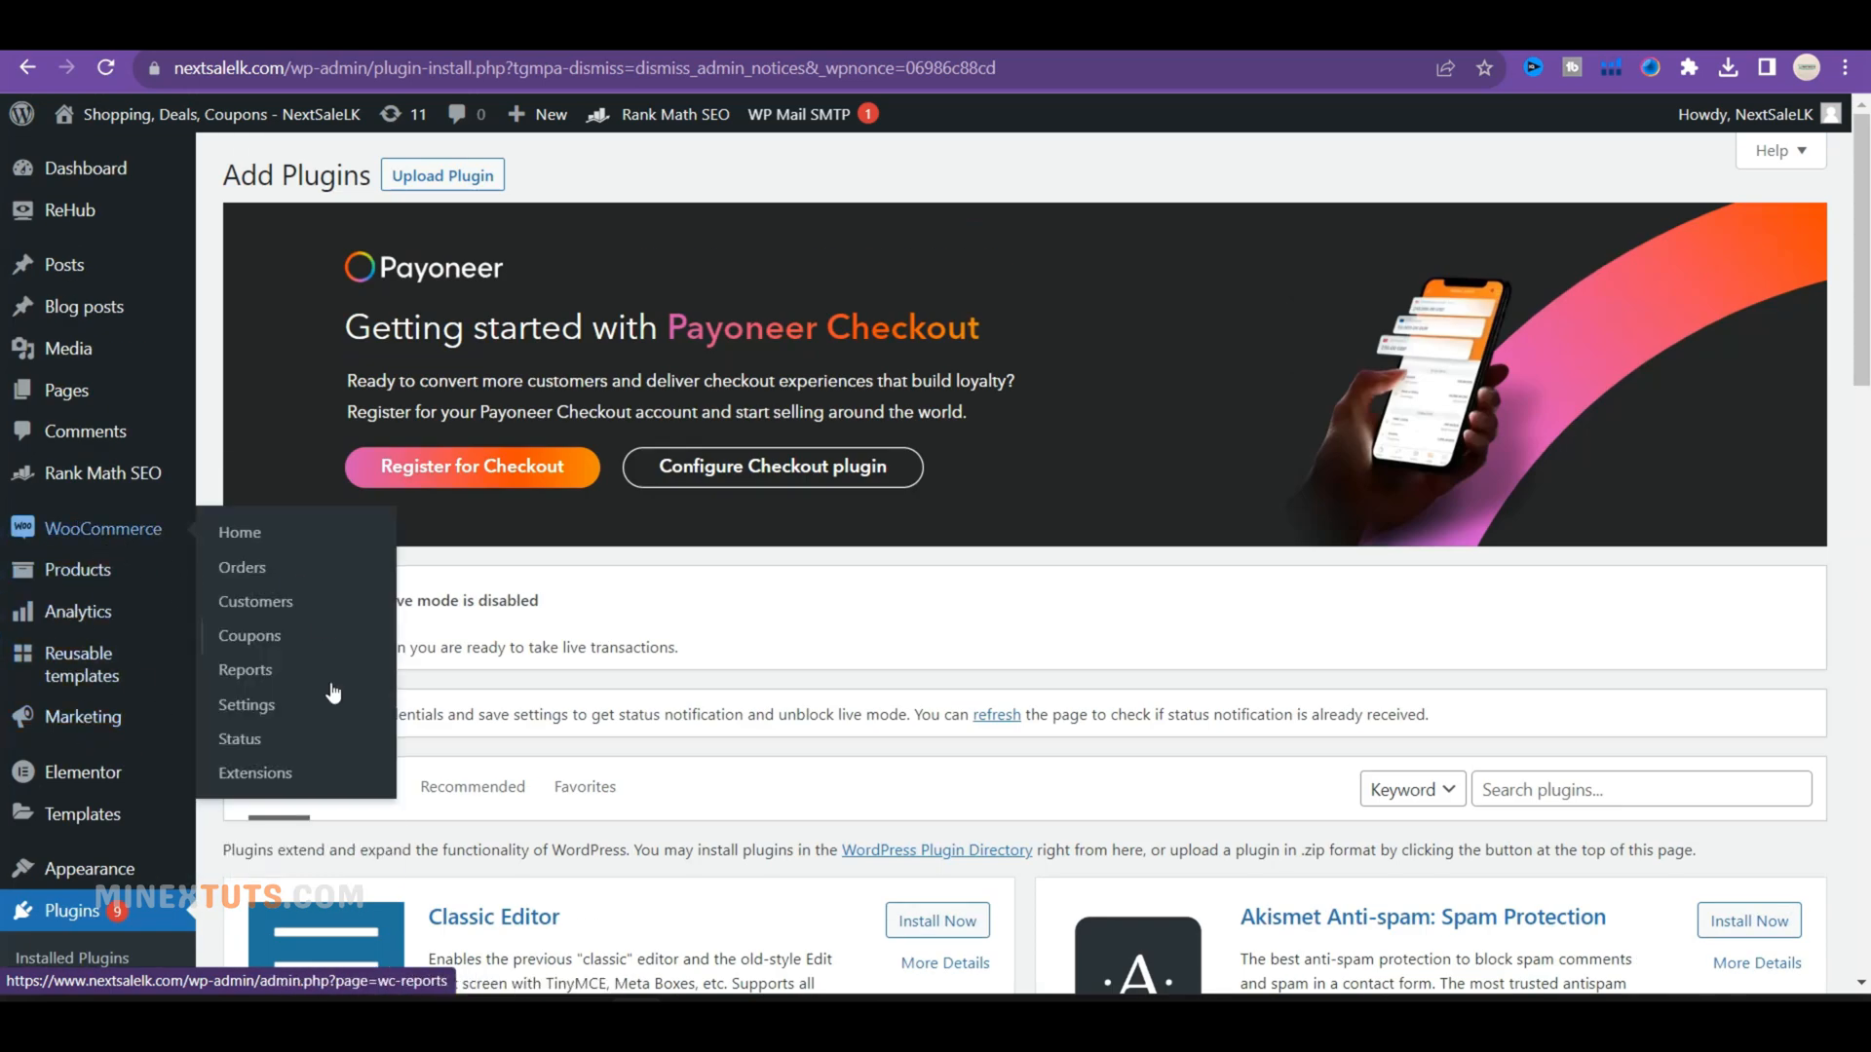
- Go to WooCommerce Settings > Payments and begin connecting PayPal to an account
left_click(245, 704)
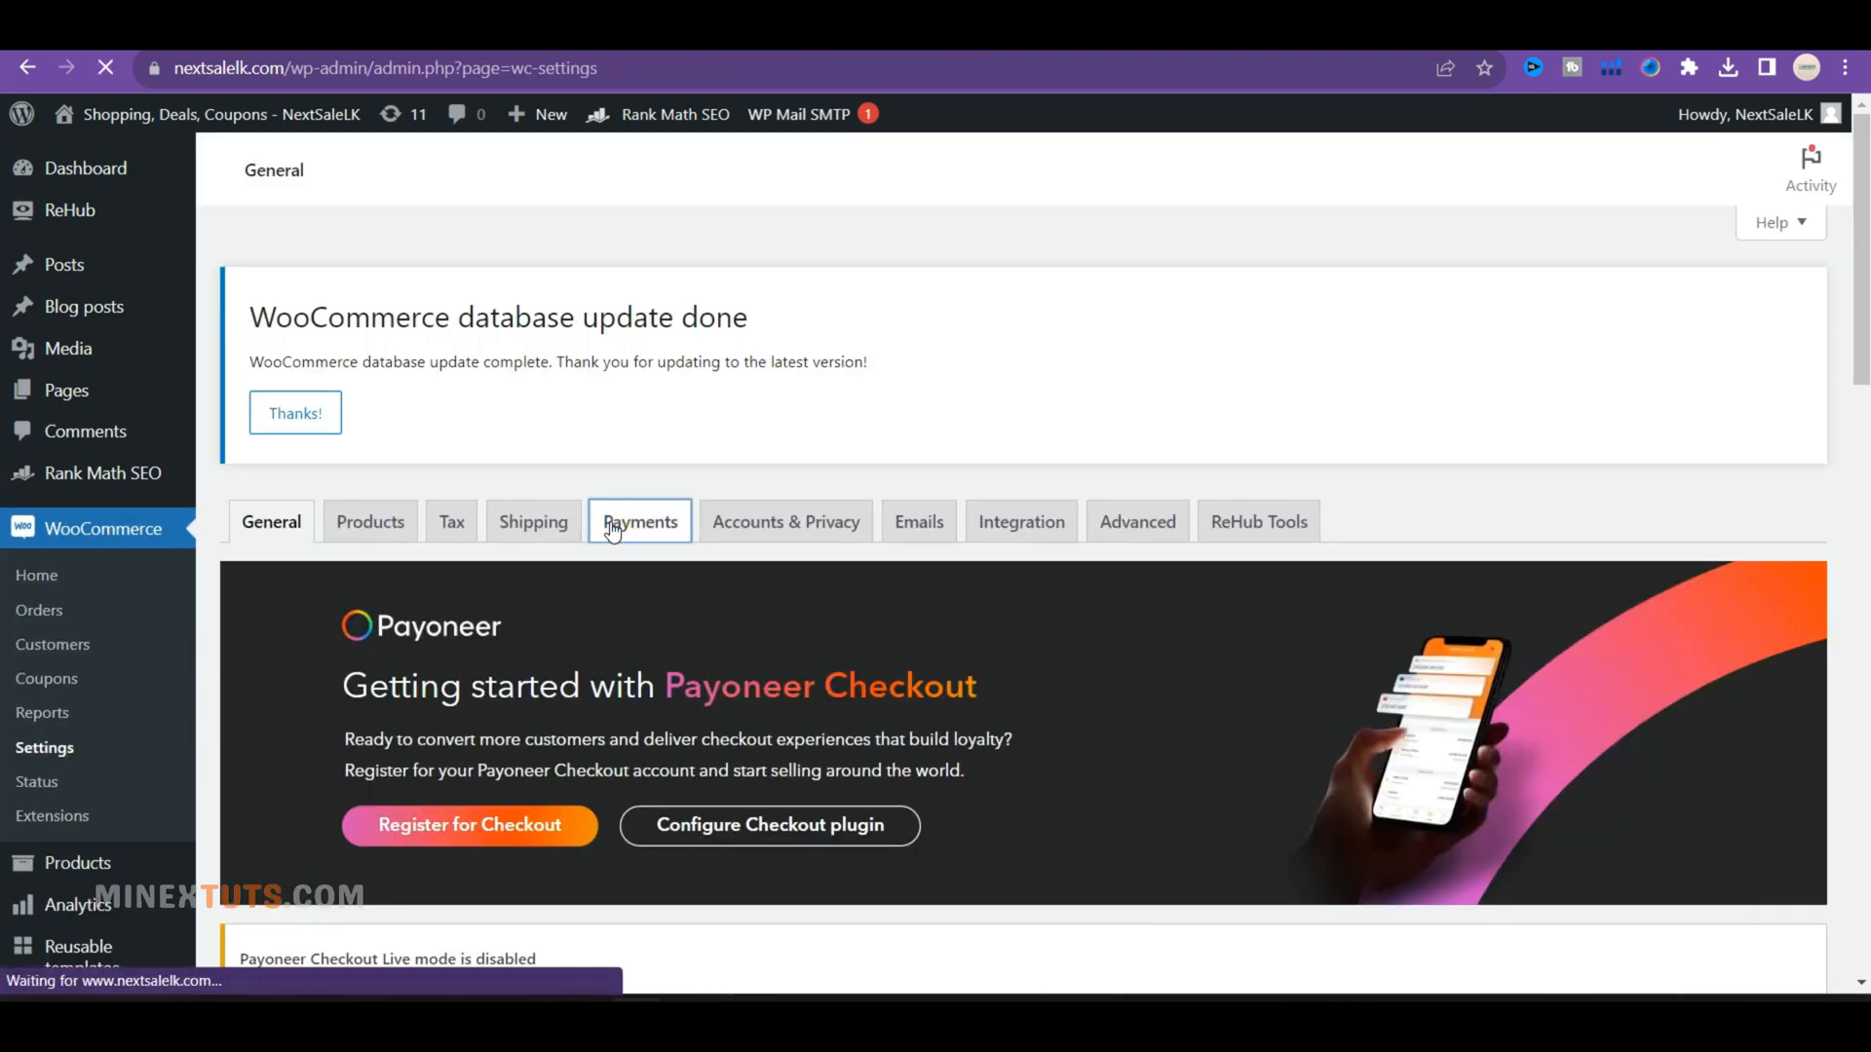
left_click(638, 521)
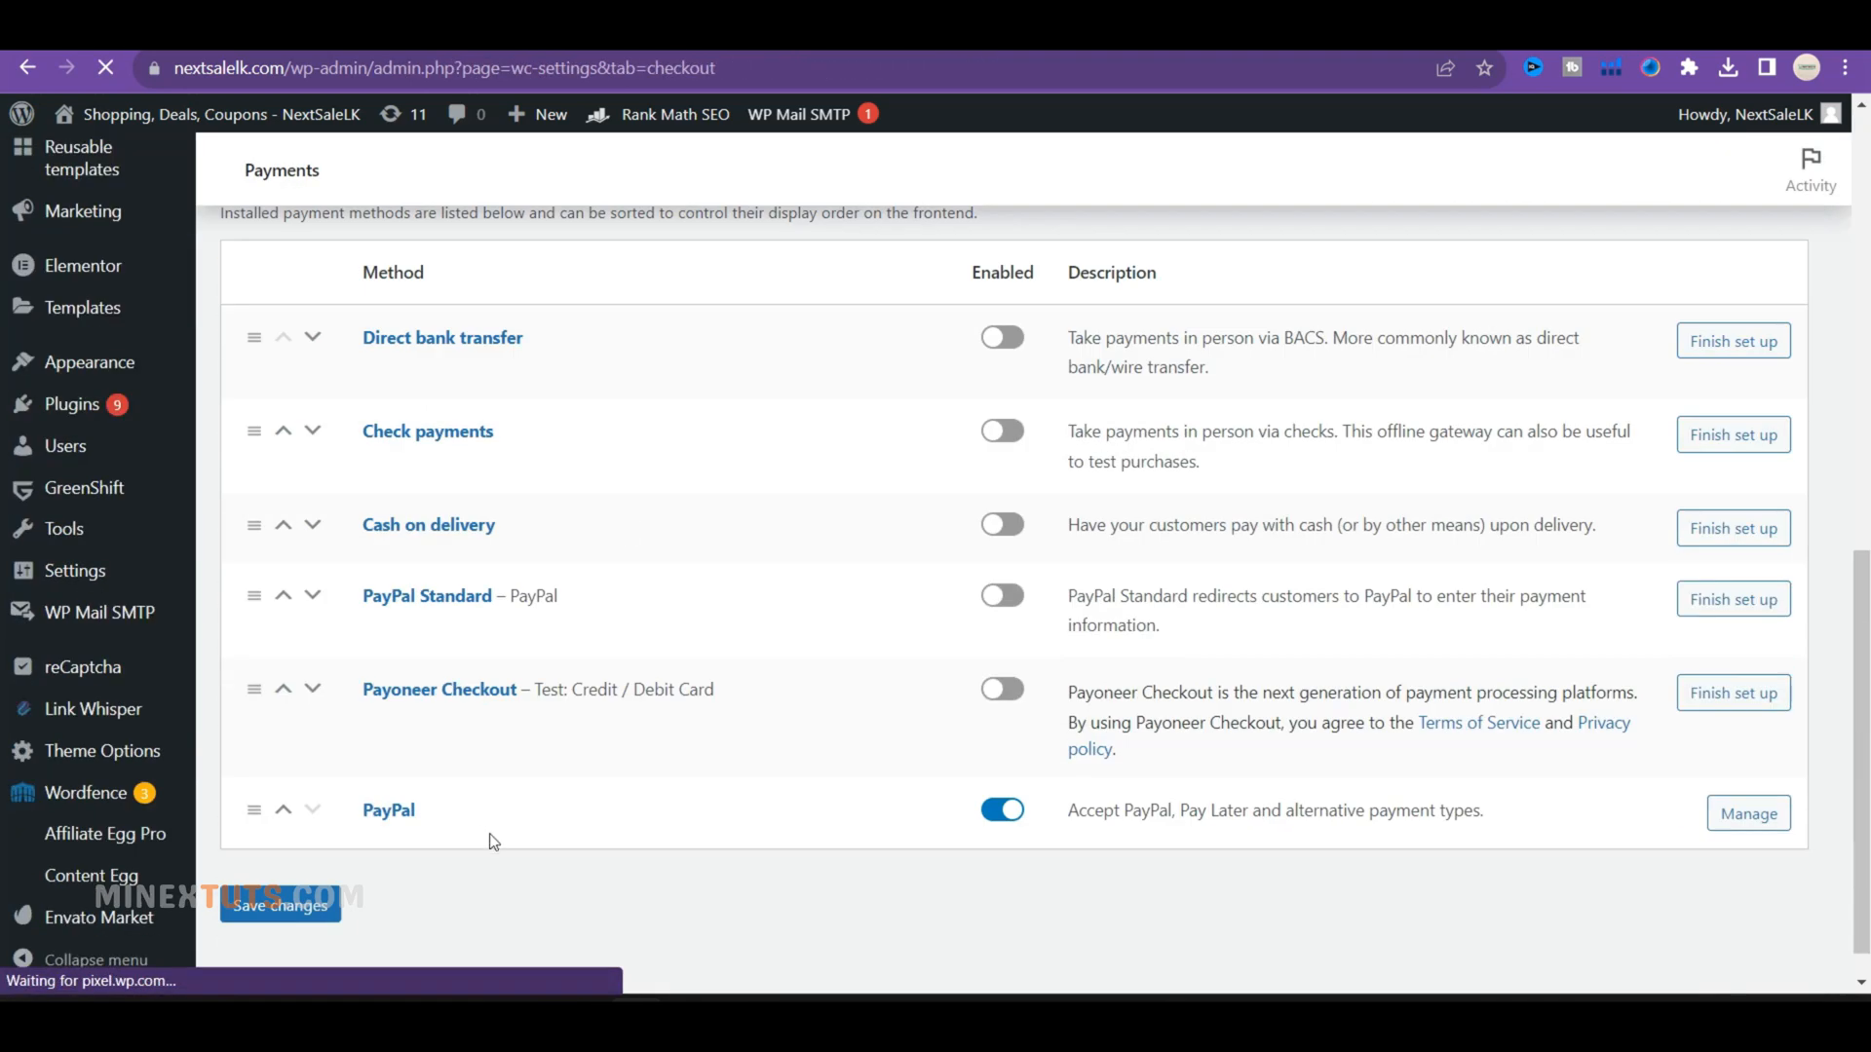
mouse_move(1050, 847)
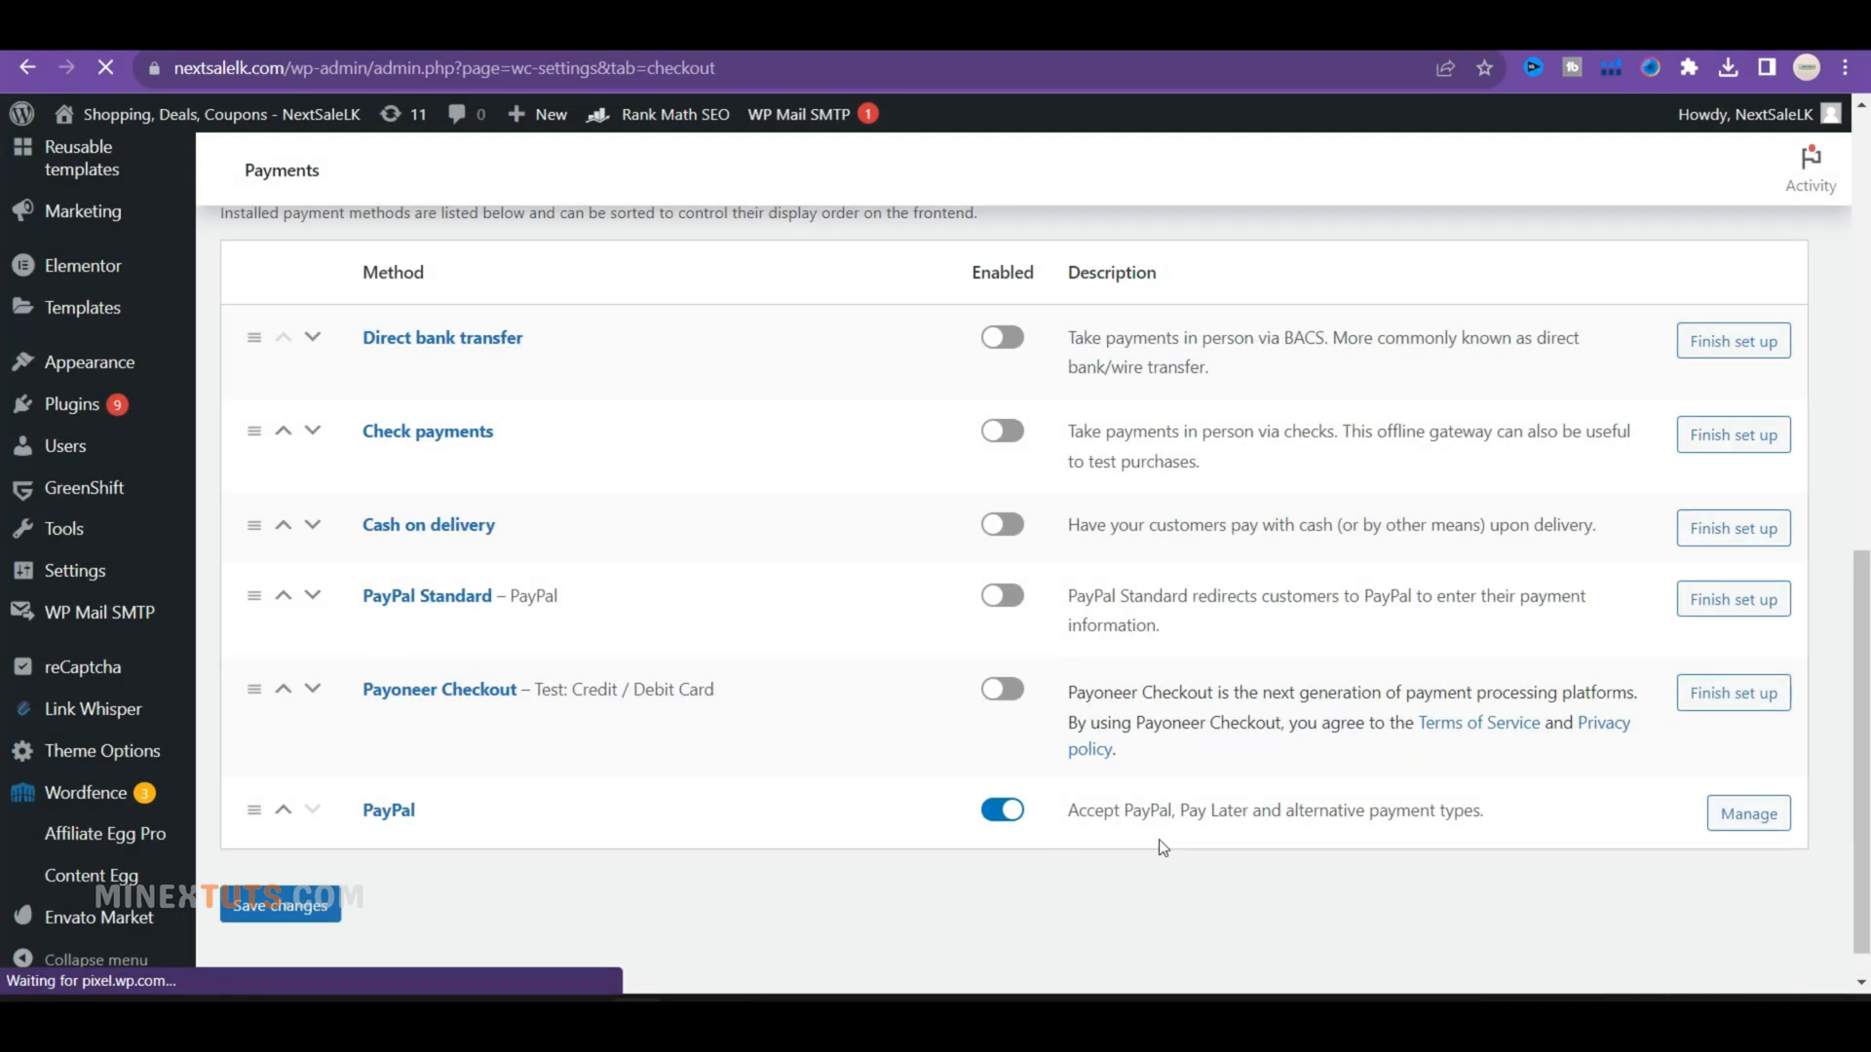
left_click(1746, 812)
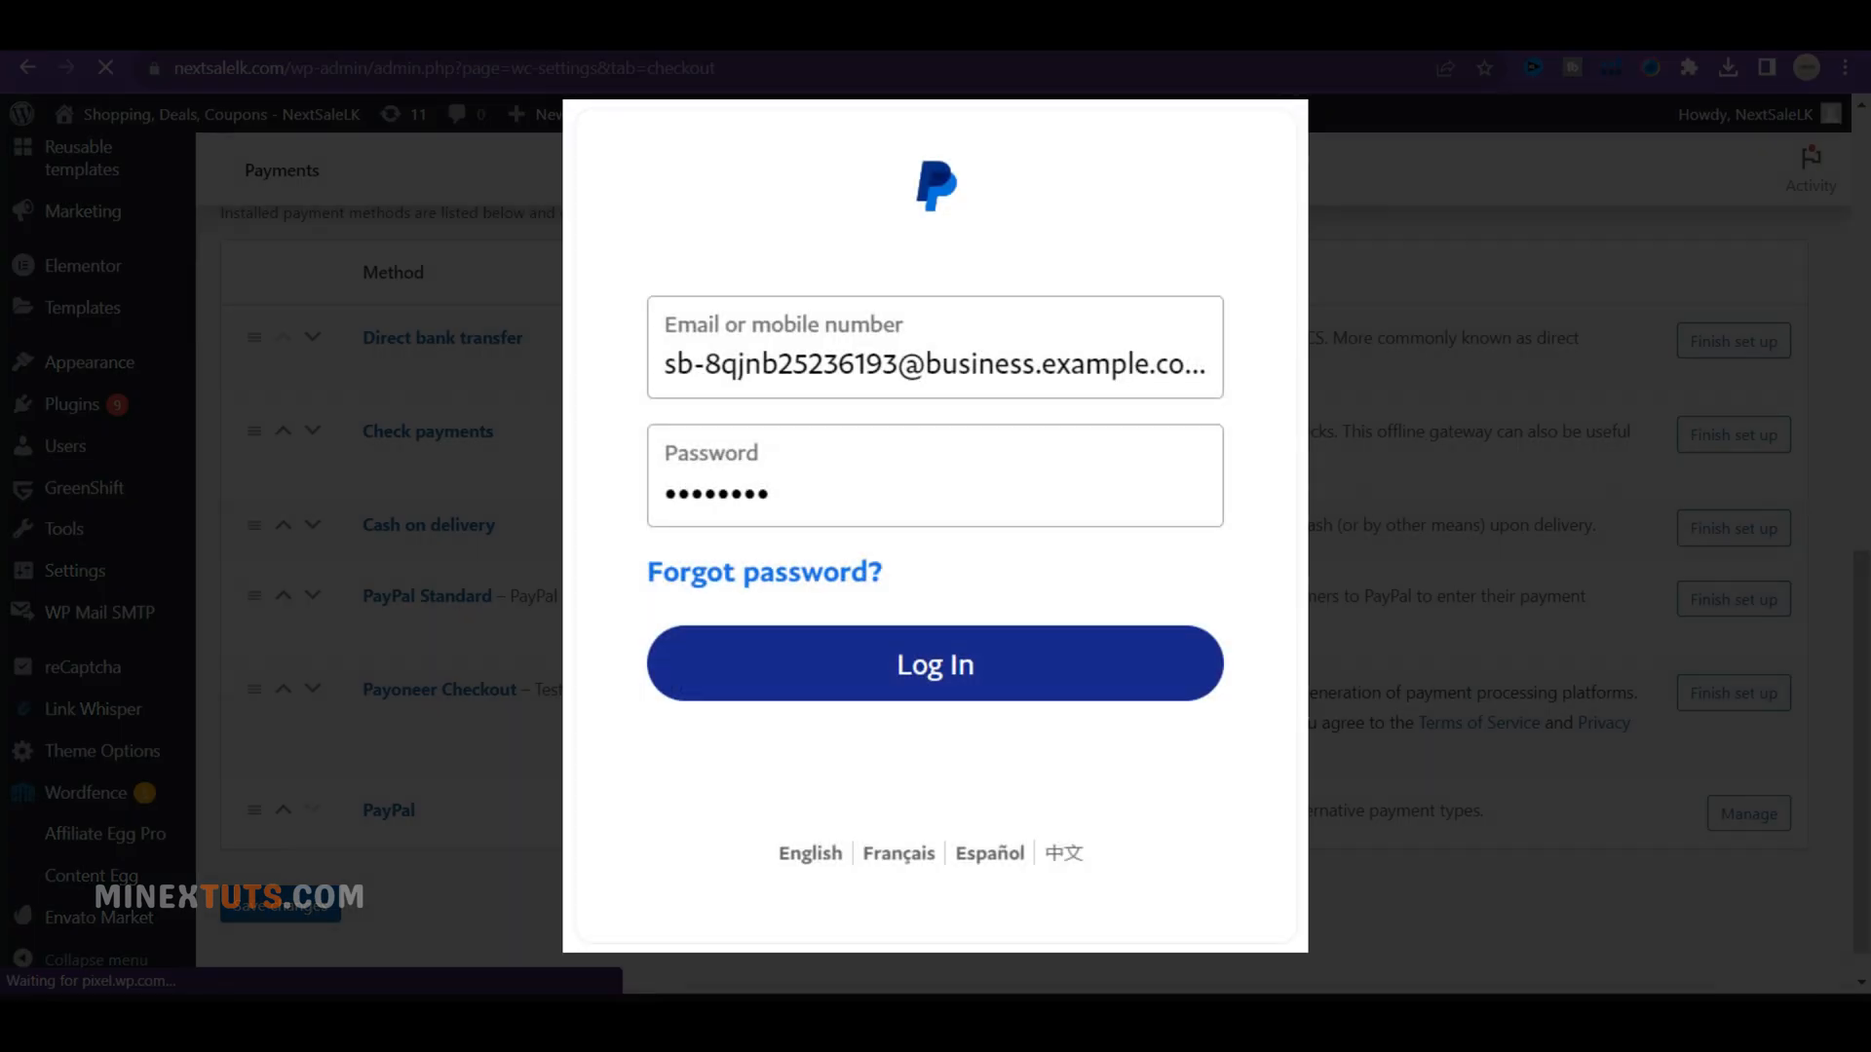
- Log in to the PayPal sandbox business account with the entered credentials
left_click(935, 663)
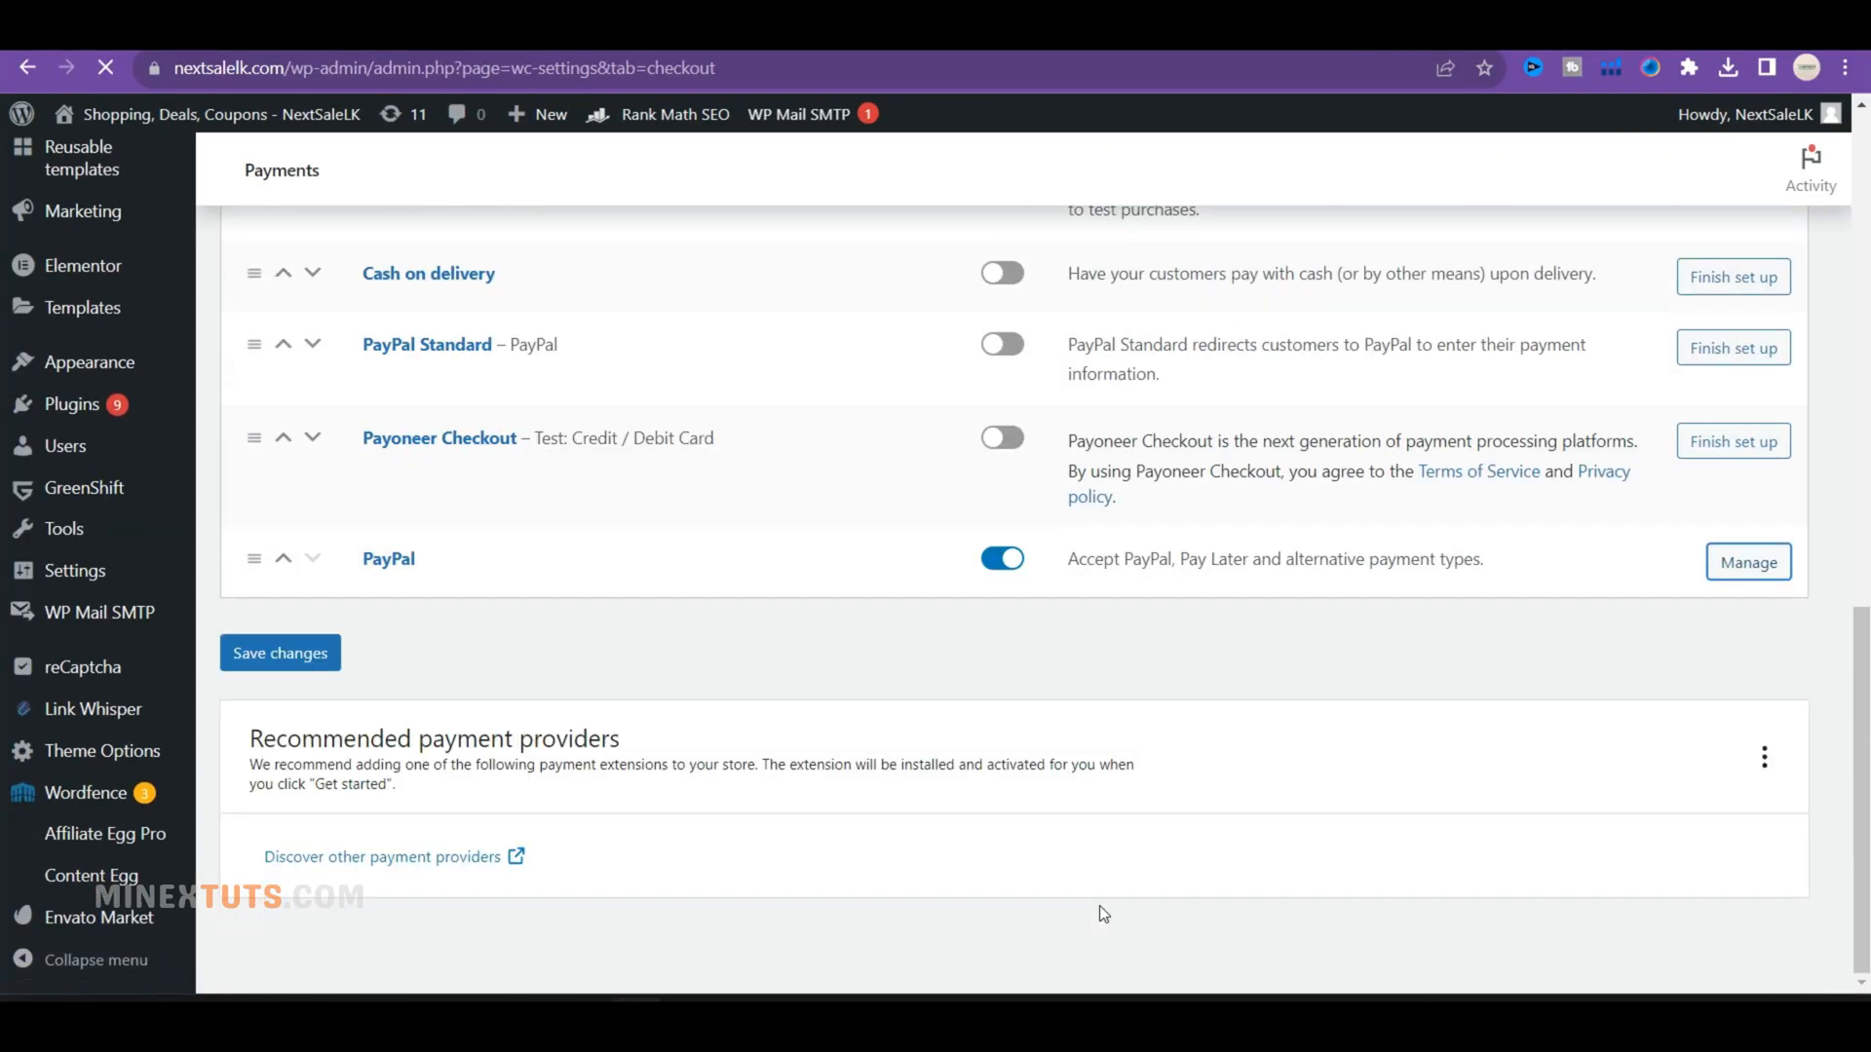
- Set the PayPal Mini Cart button label to 'Pay with PayPal' and save
left_click(1748, 562)
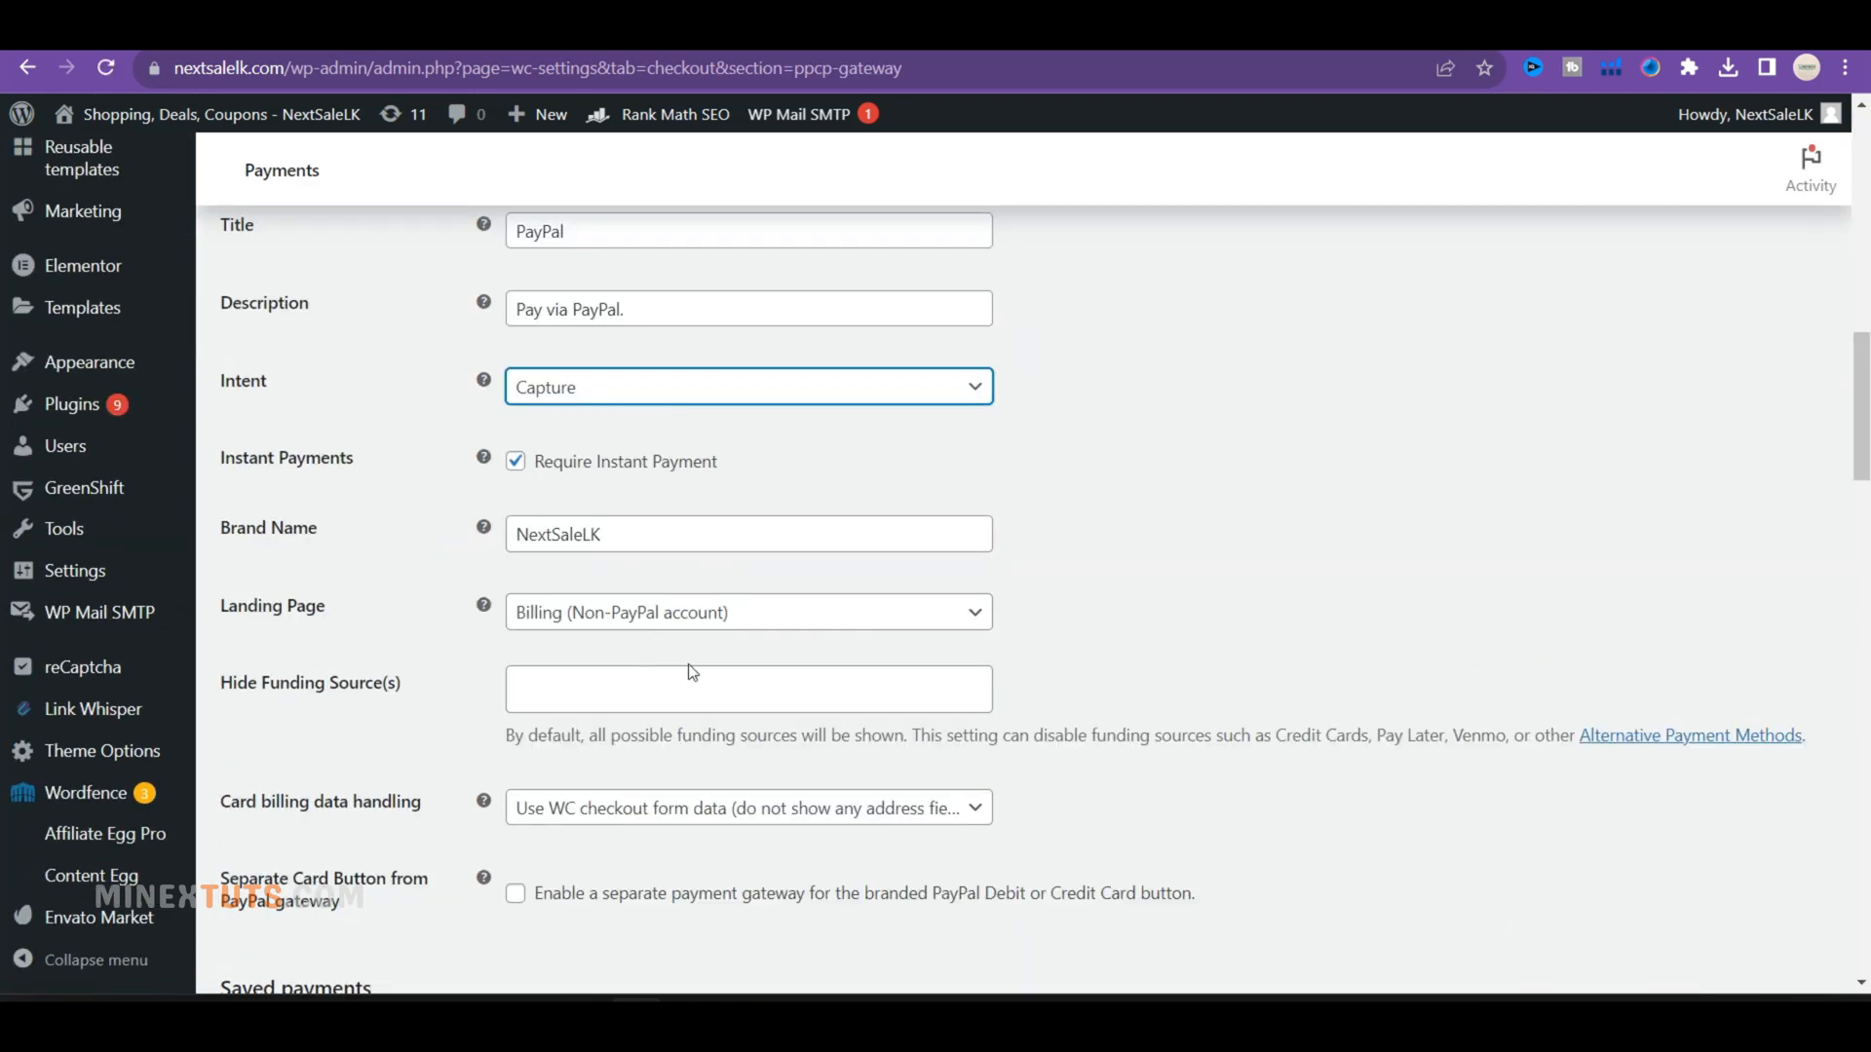
scroll("down", 3)
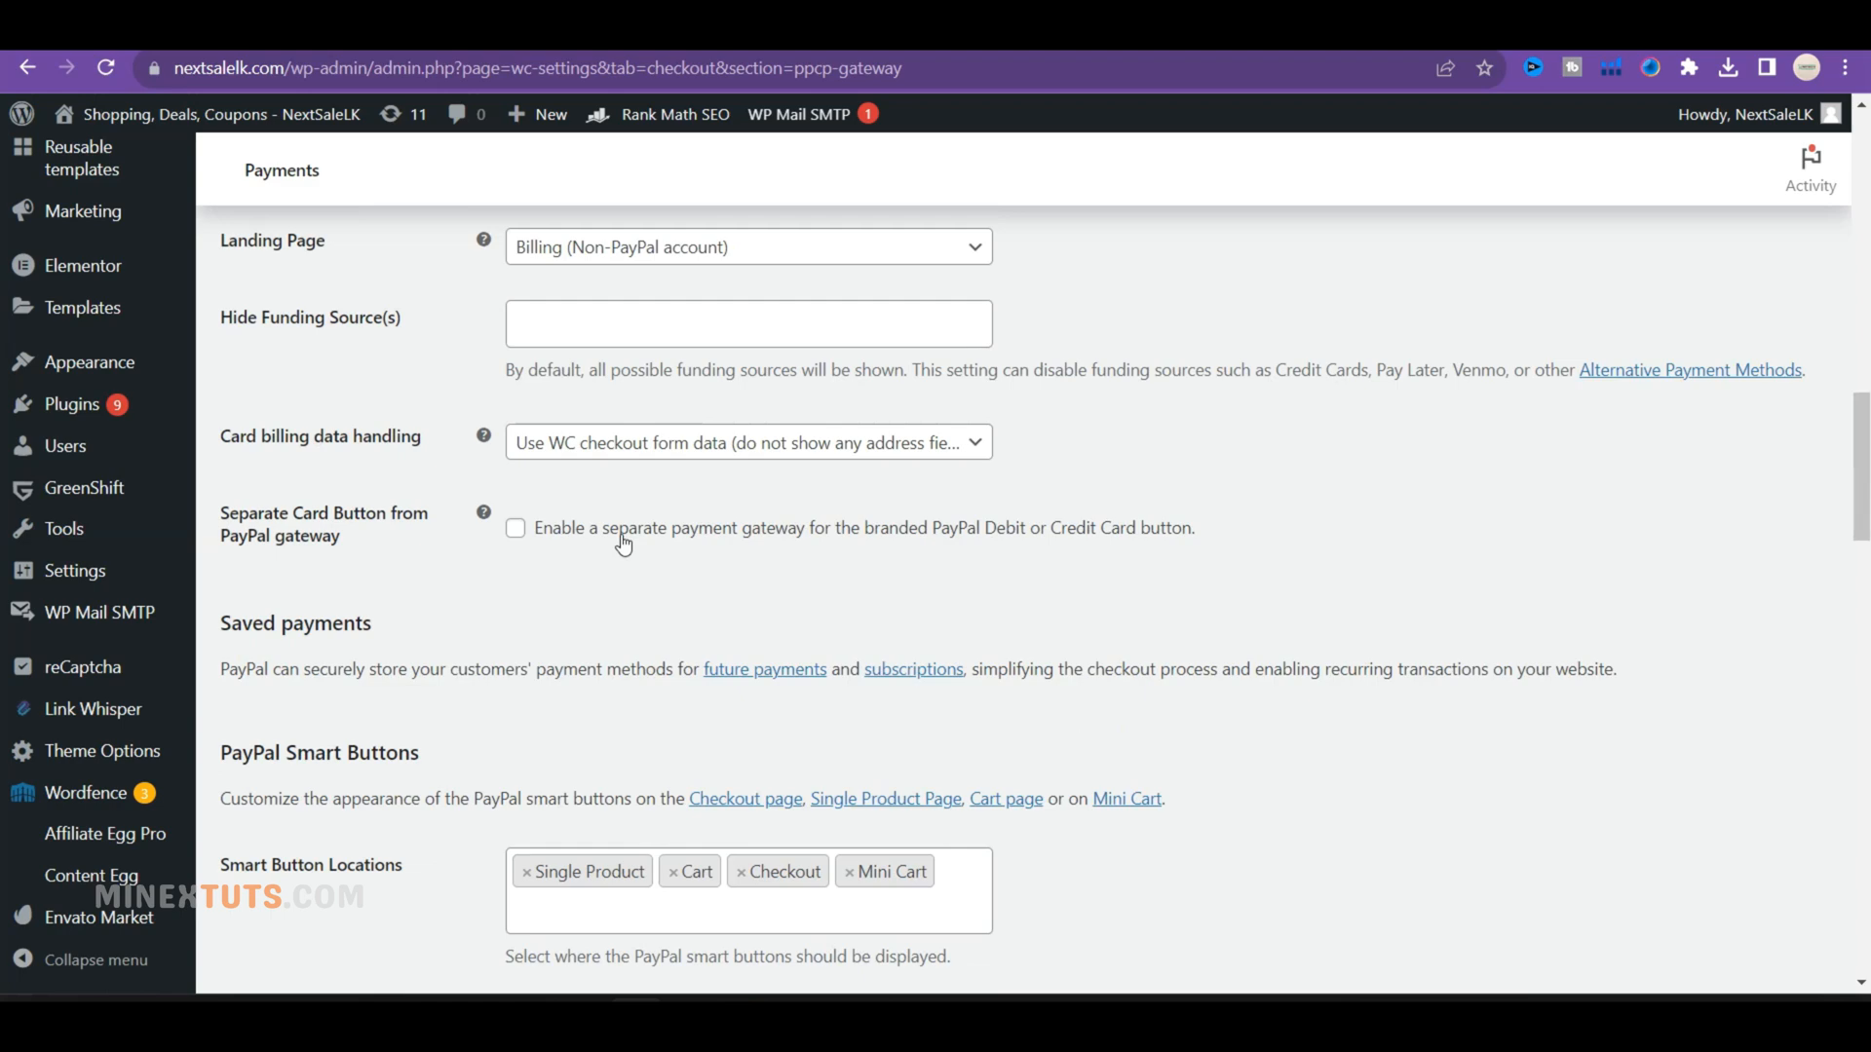
scroll("down", 3)
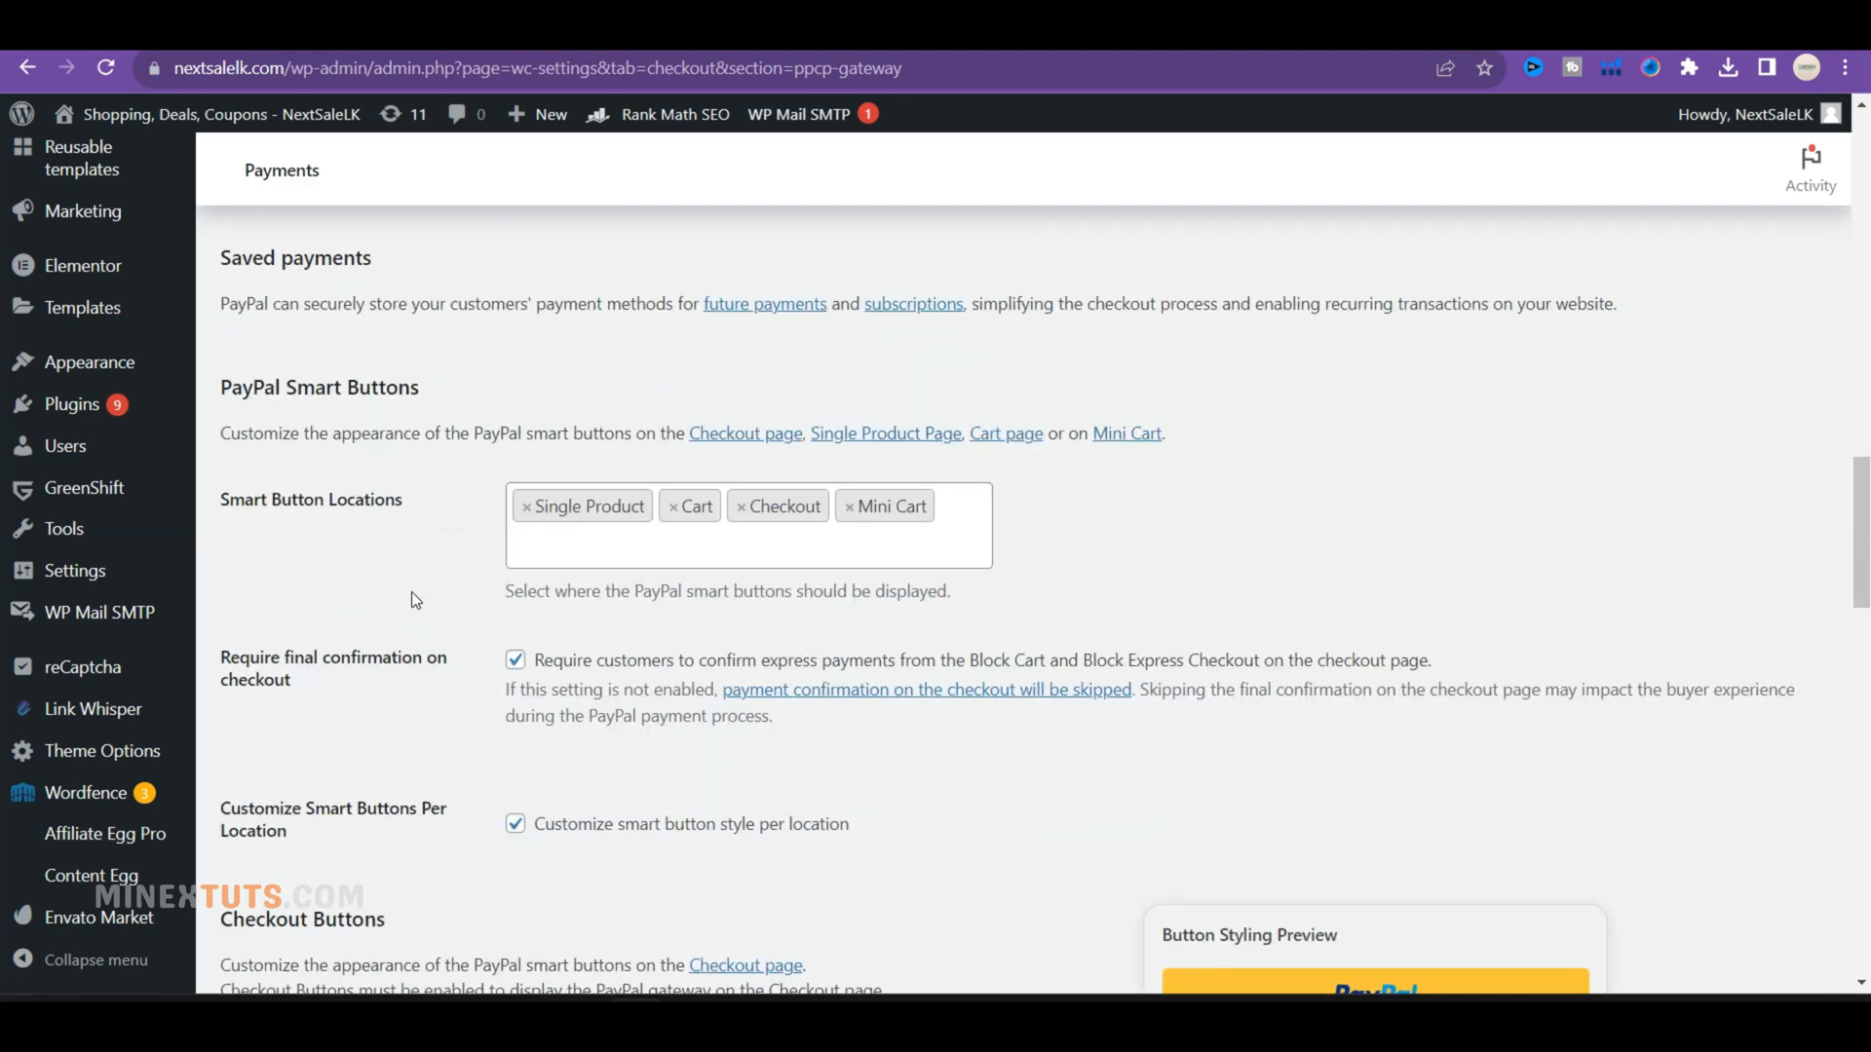
scroll("down", 3)
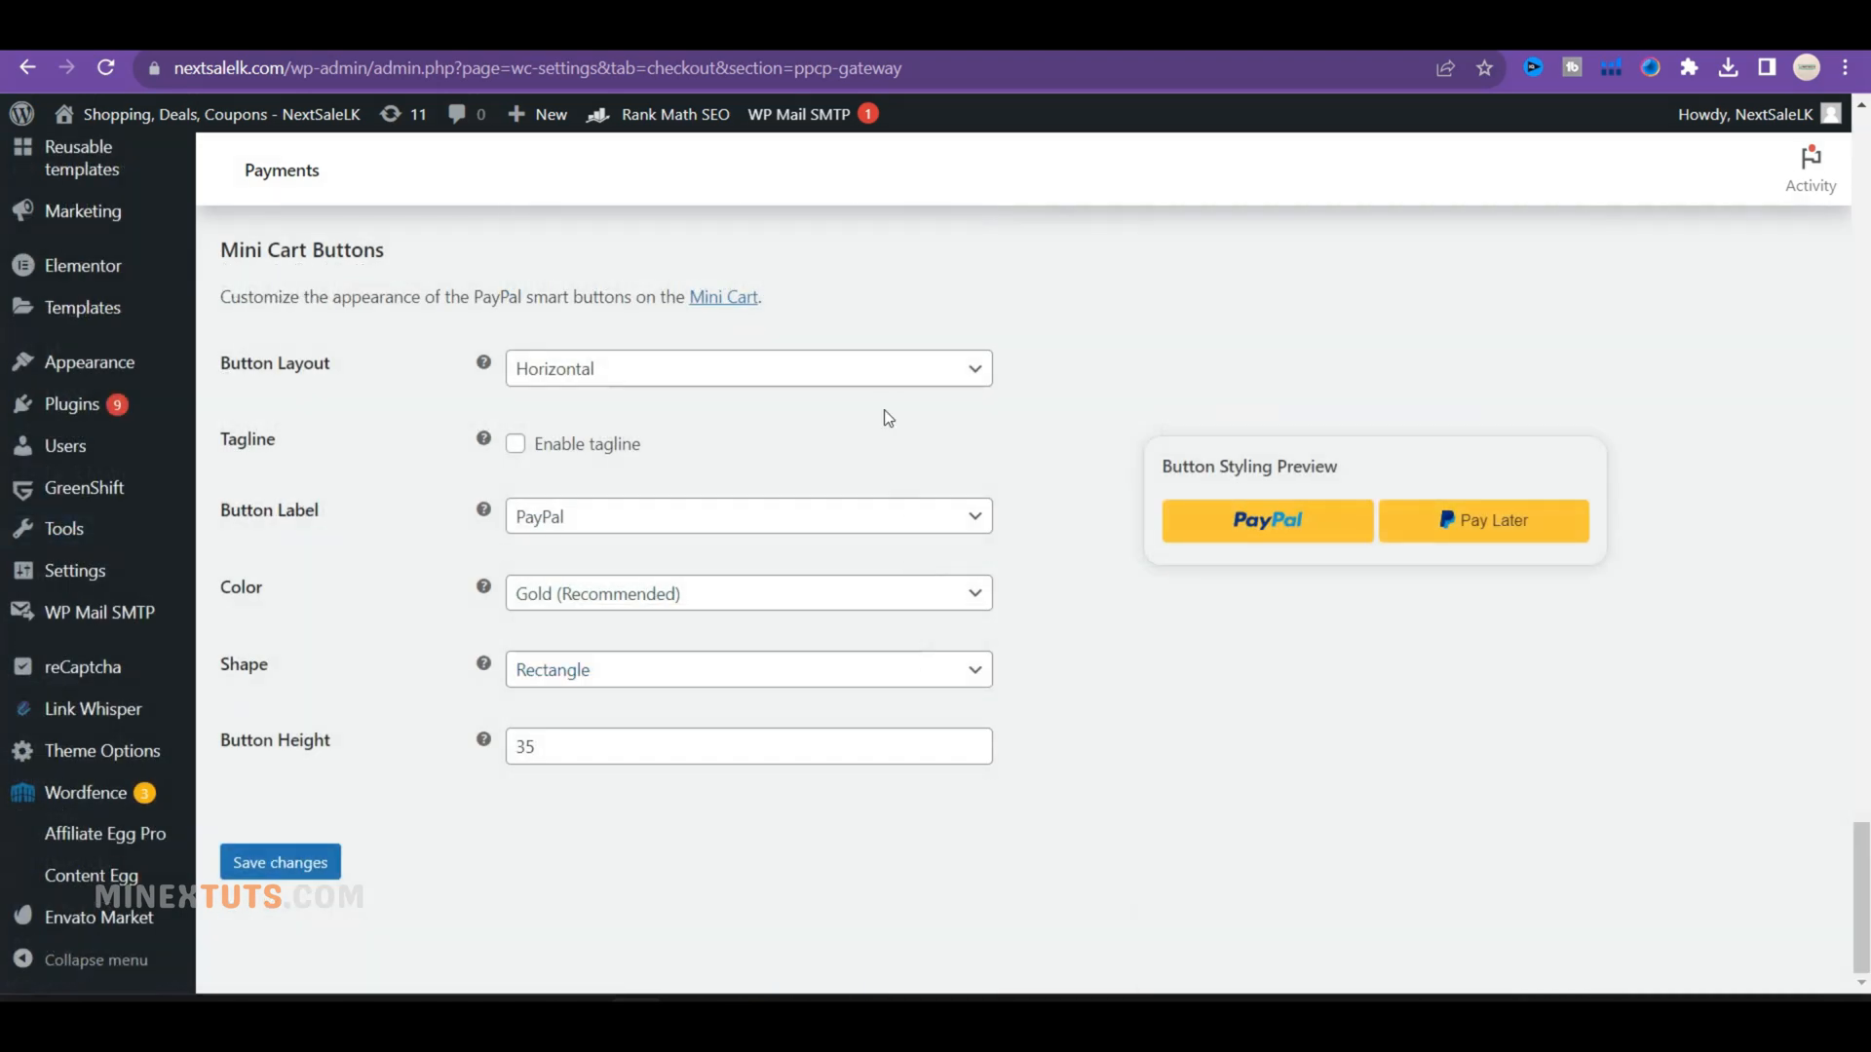
left_click(749, 515)
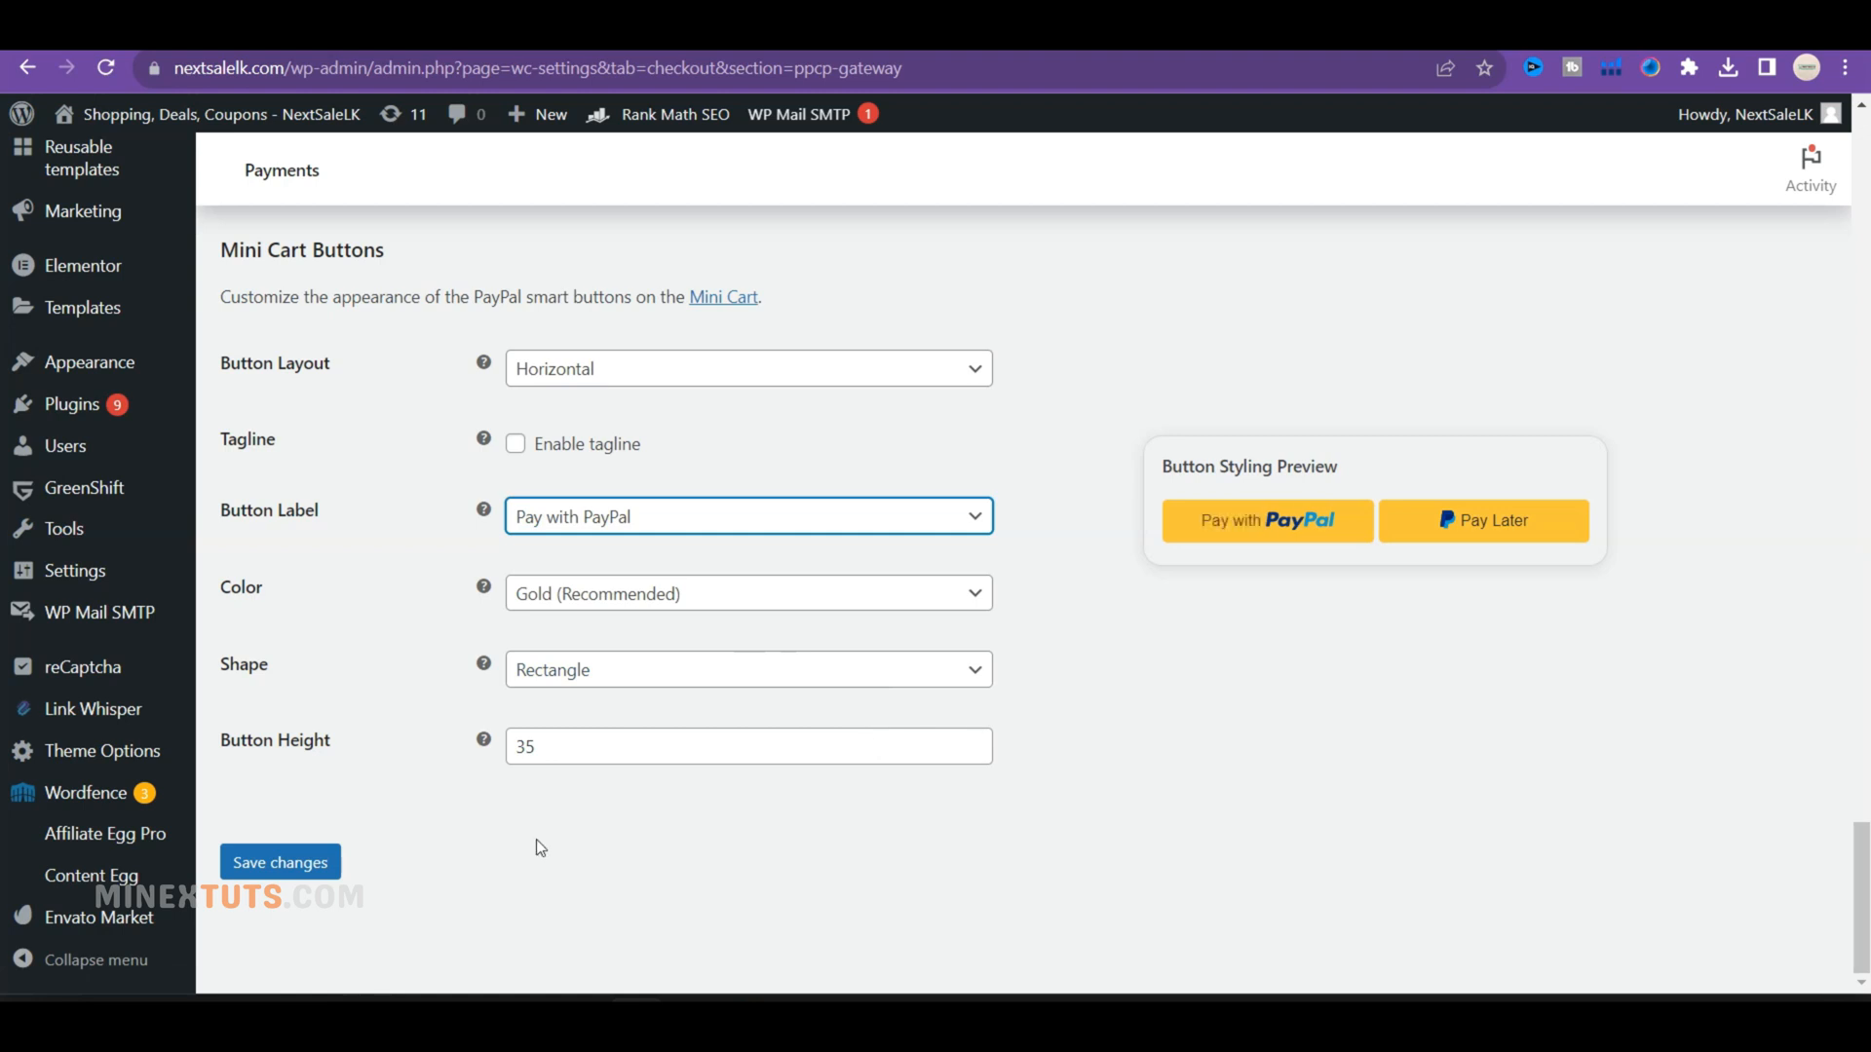
left_click(281, 862)
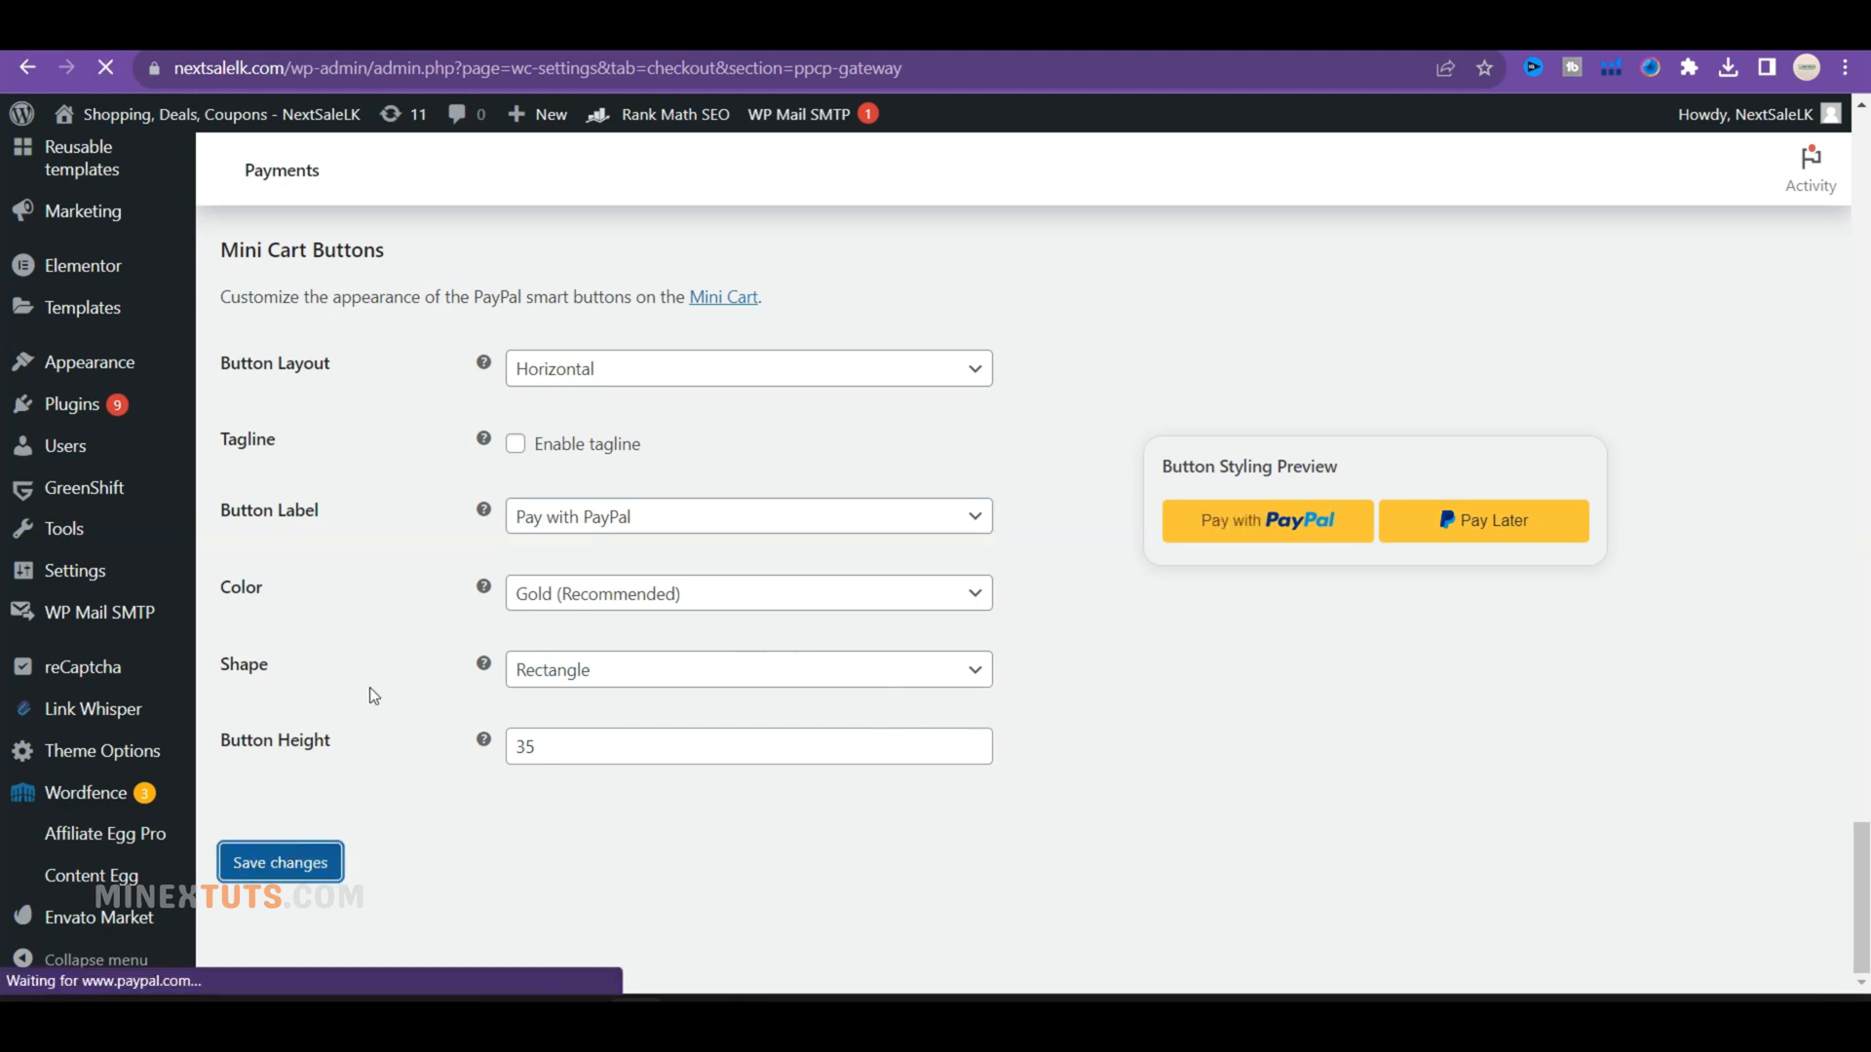
left_click(280, 862)
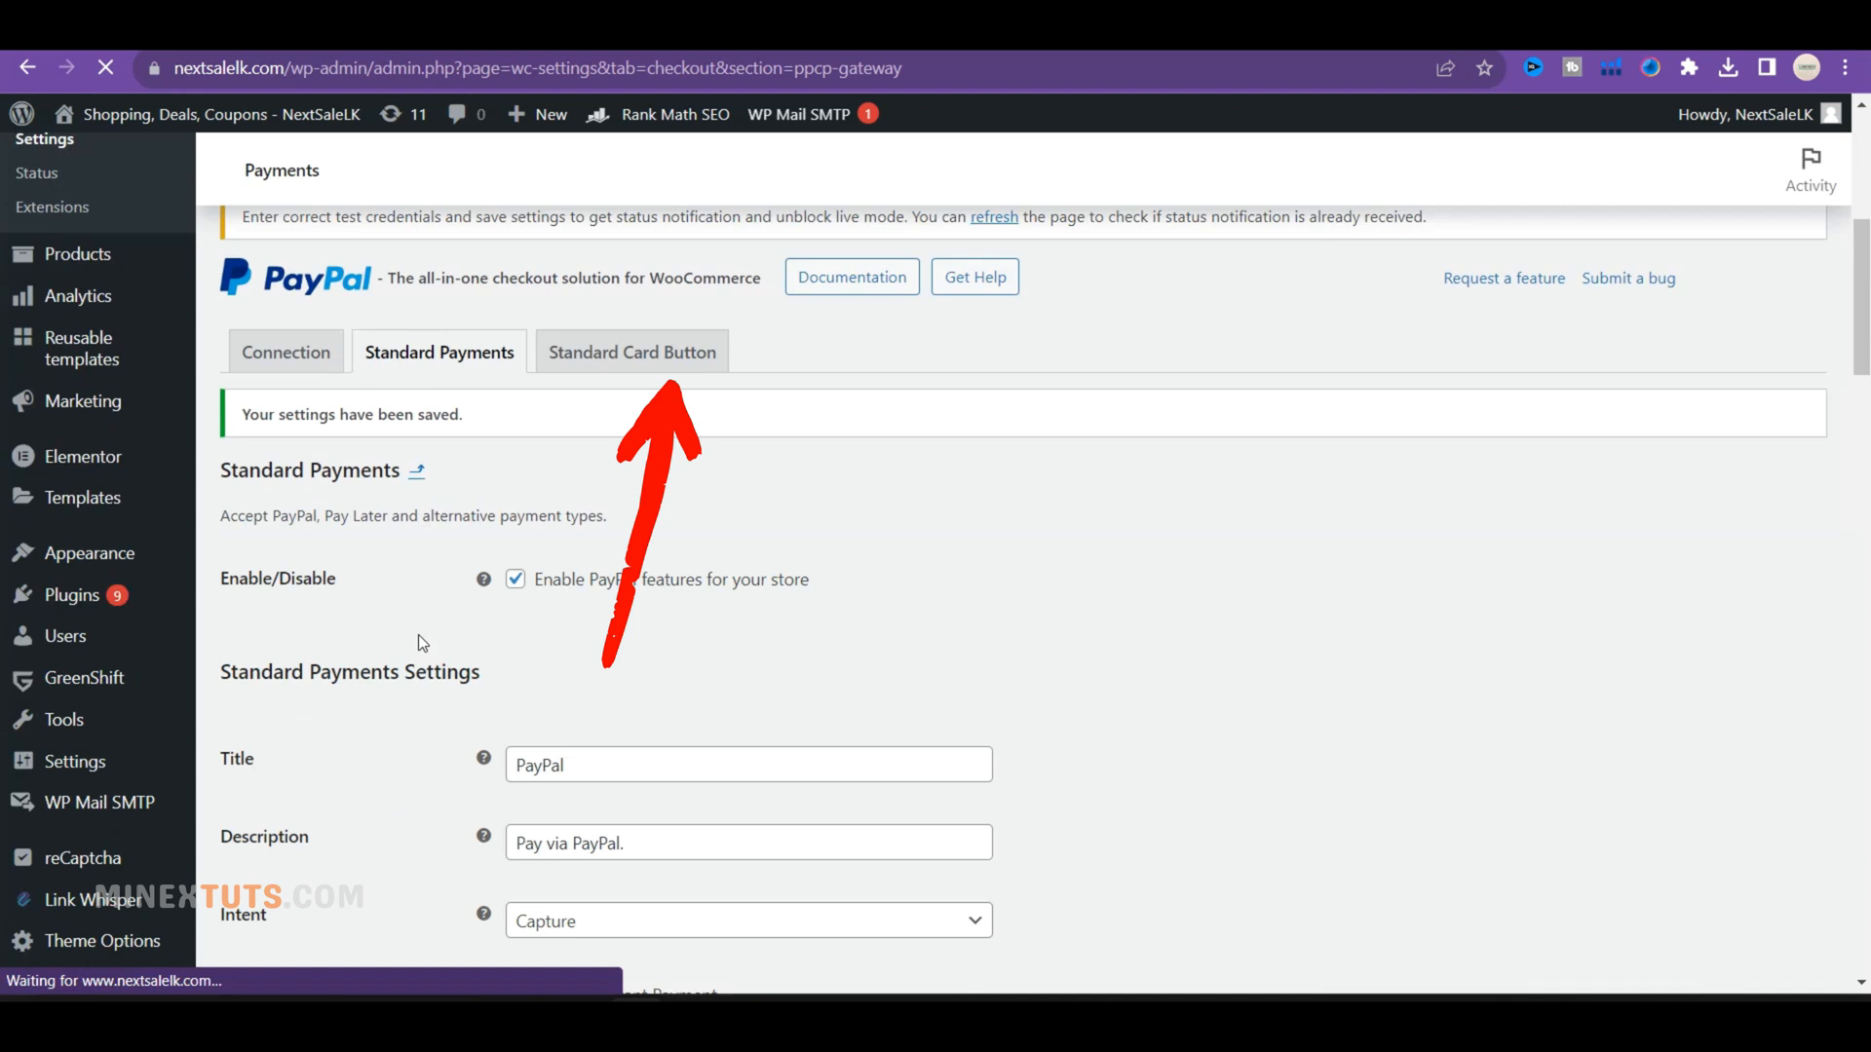
- Turn on the Standard Card Button gateway for Debit & Credit Cards and save
left_click(633, 351)
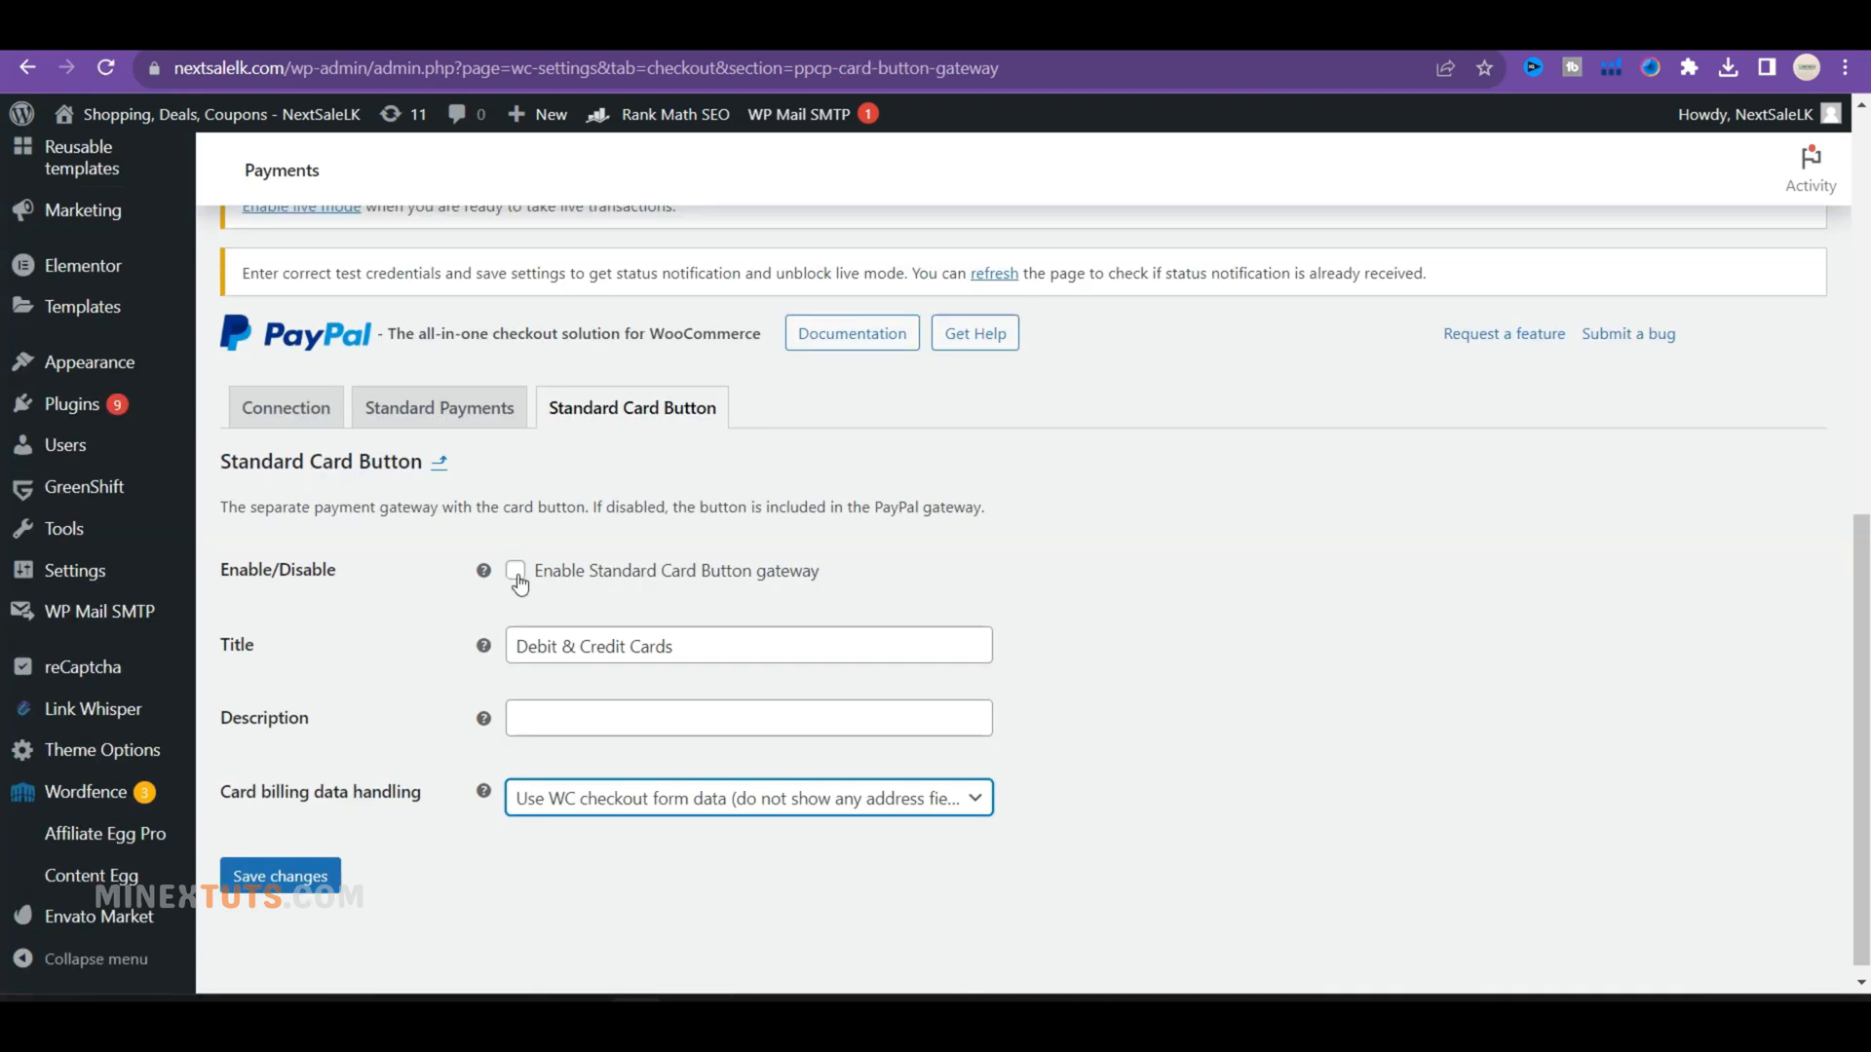
left_click(514, 570)
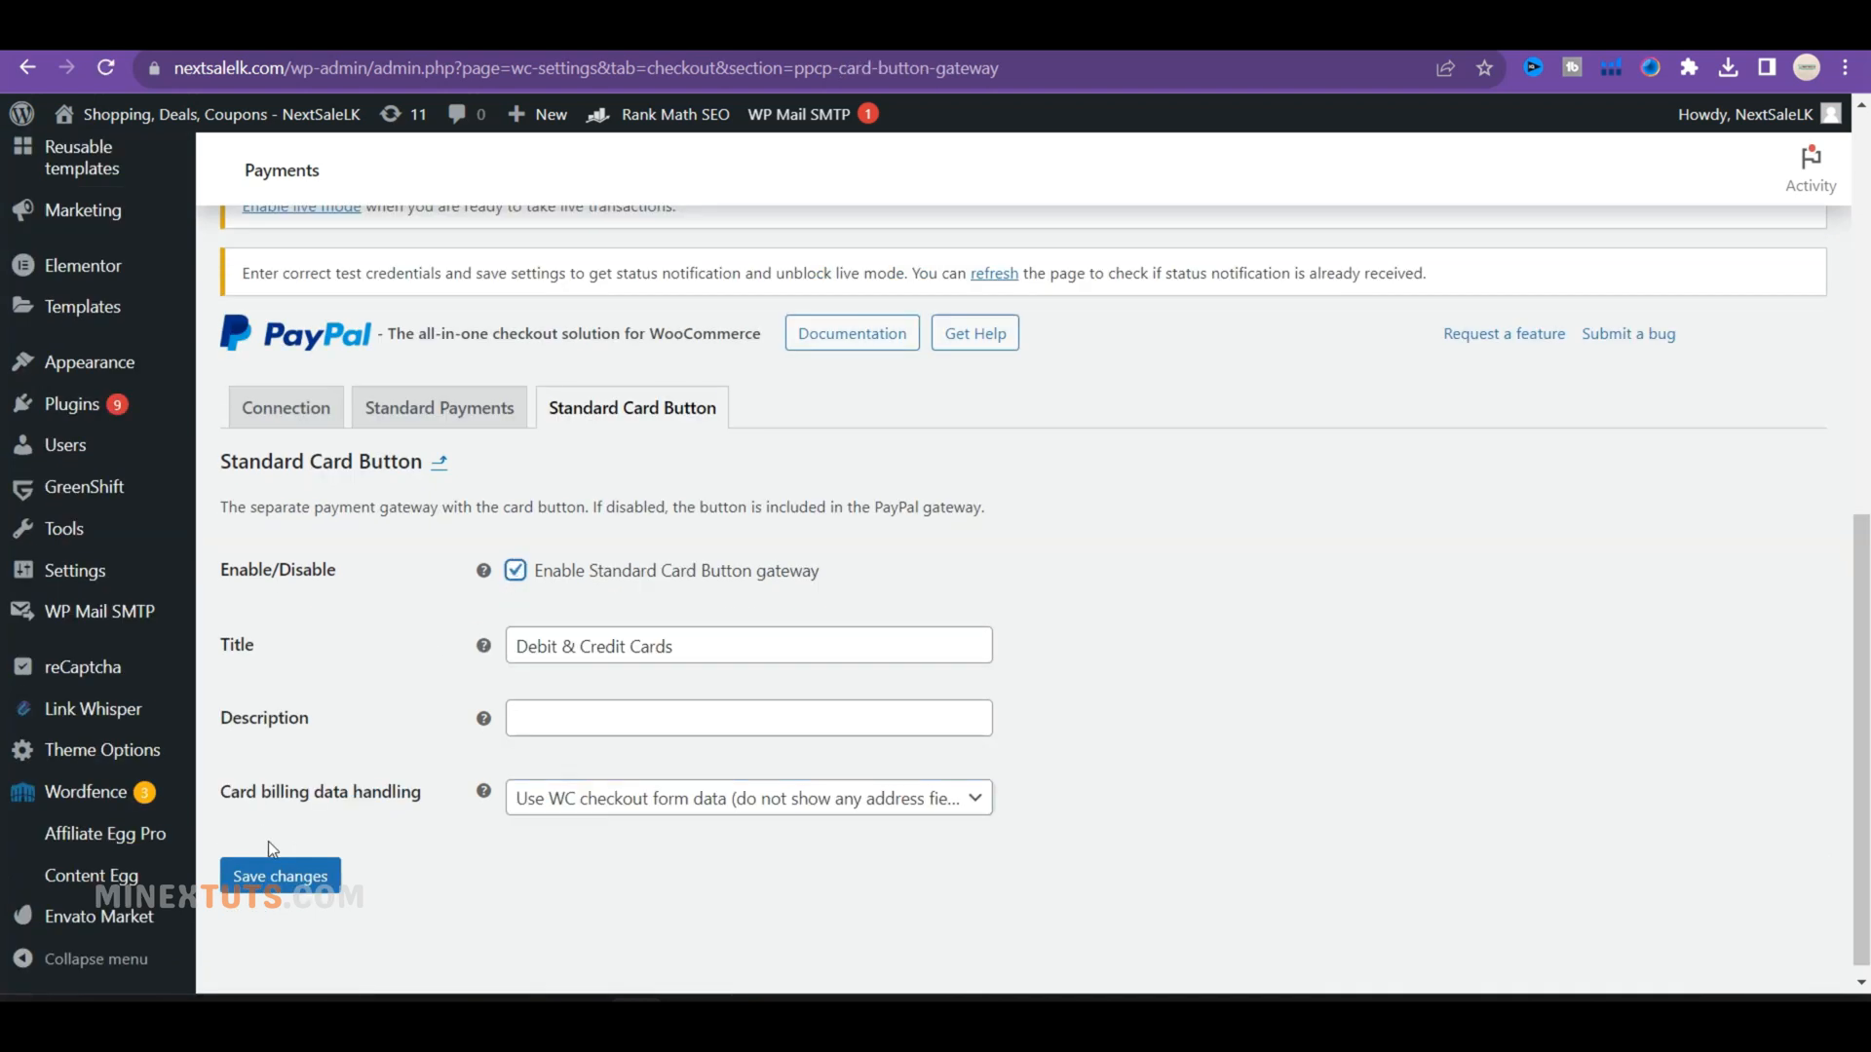
left_click(280, 875)
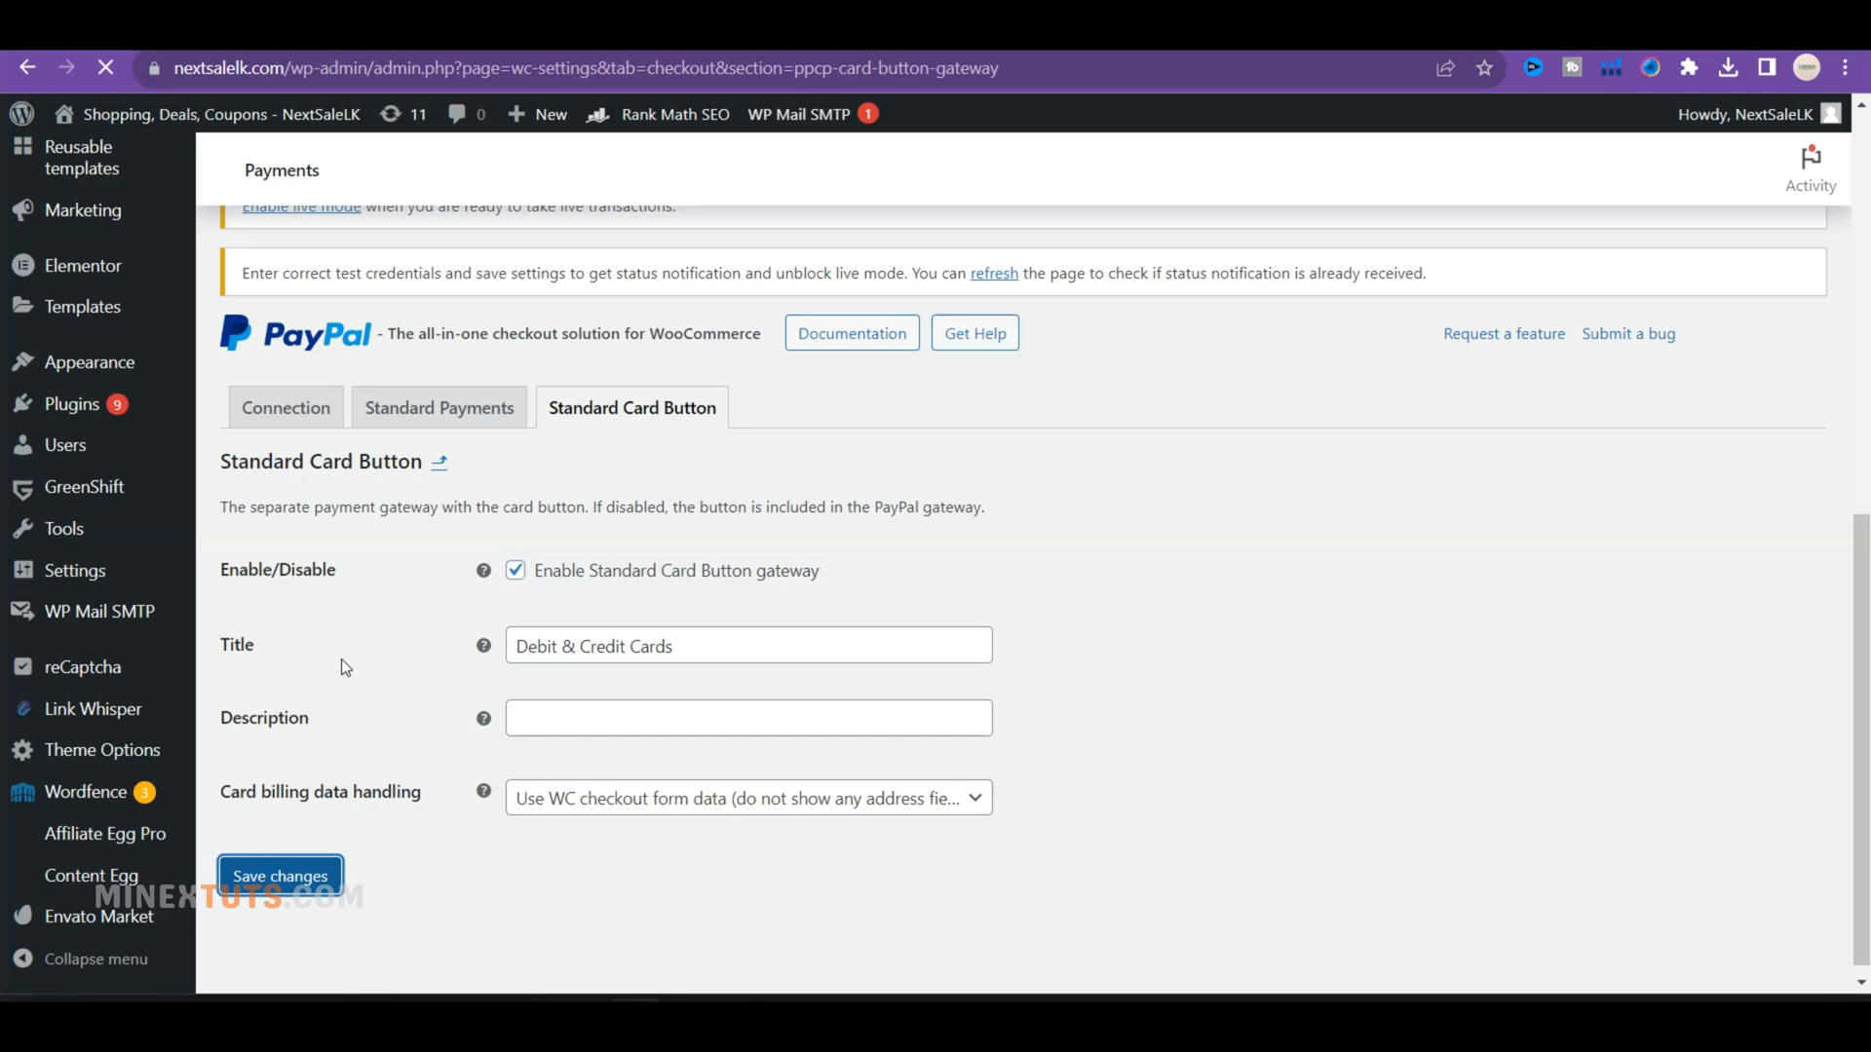
left_click(281, 875)
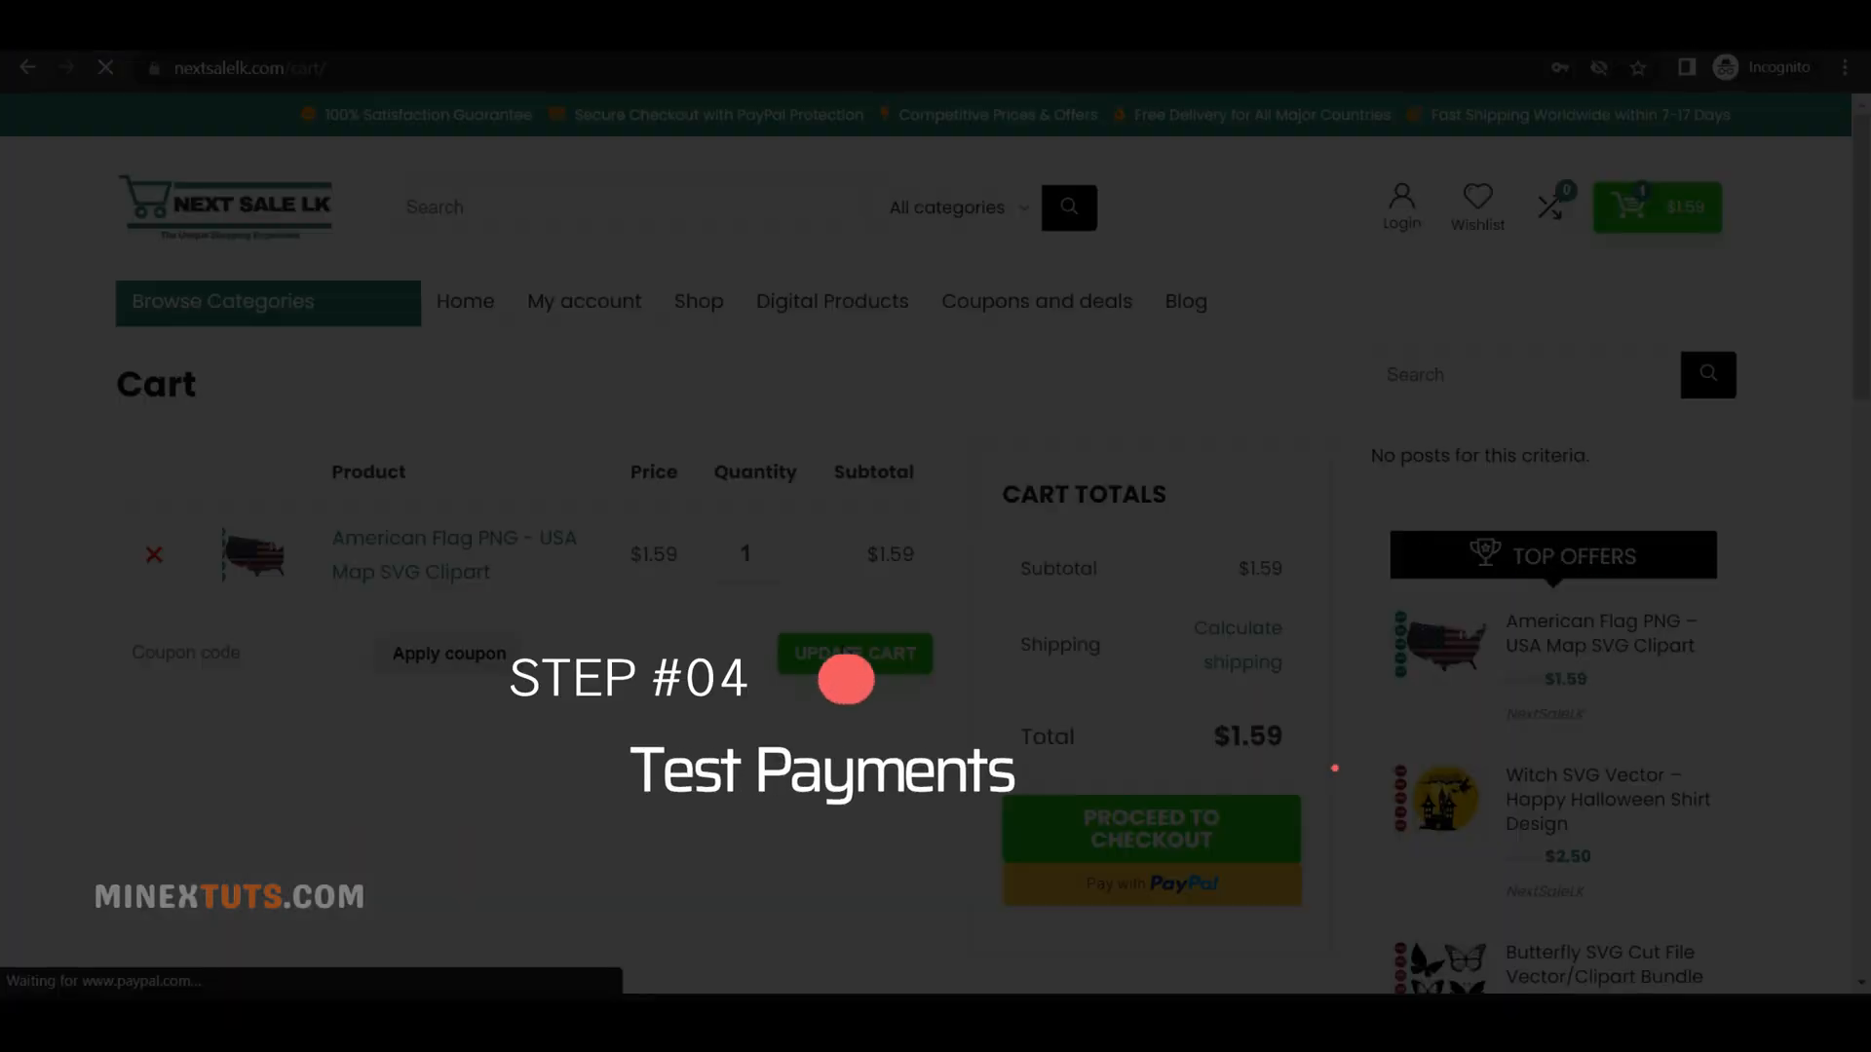
- Proceed from the cart to checkout and select Debit & Credit Cards as payment
left_click(854, 653)
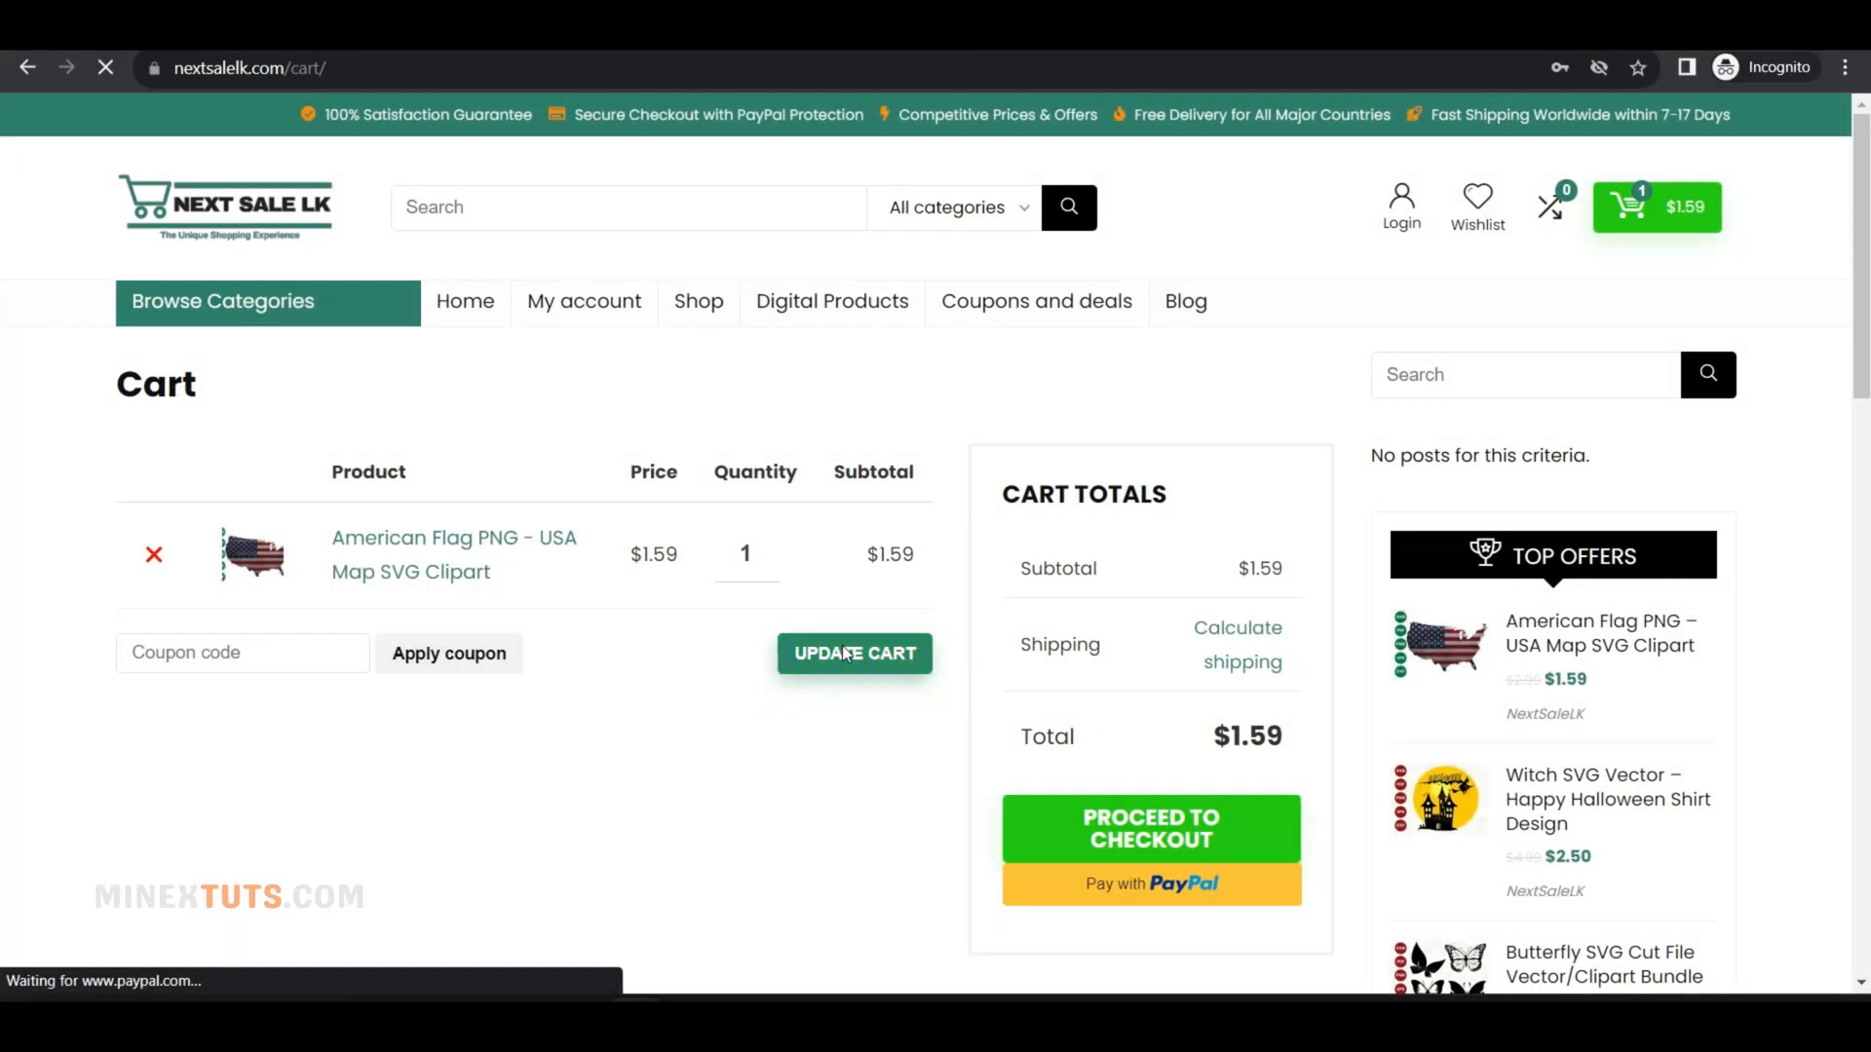
left_click(1149, 829)
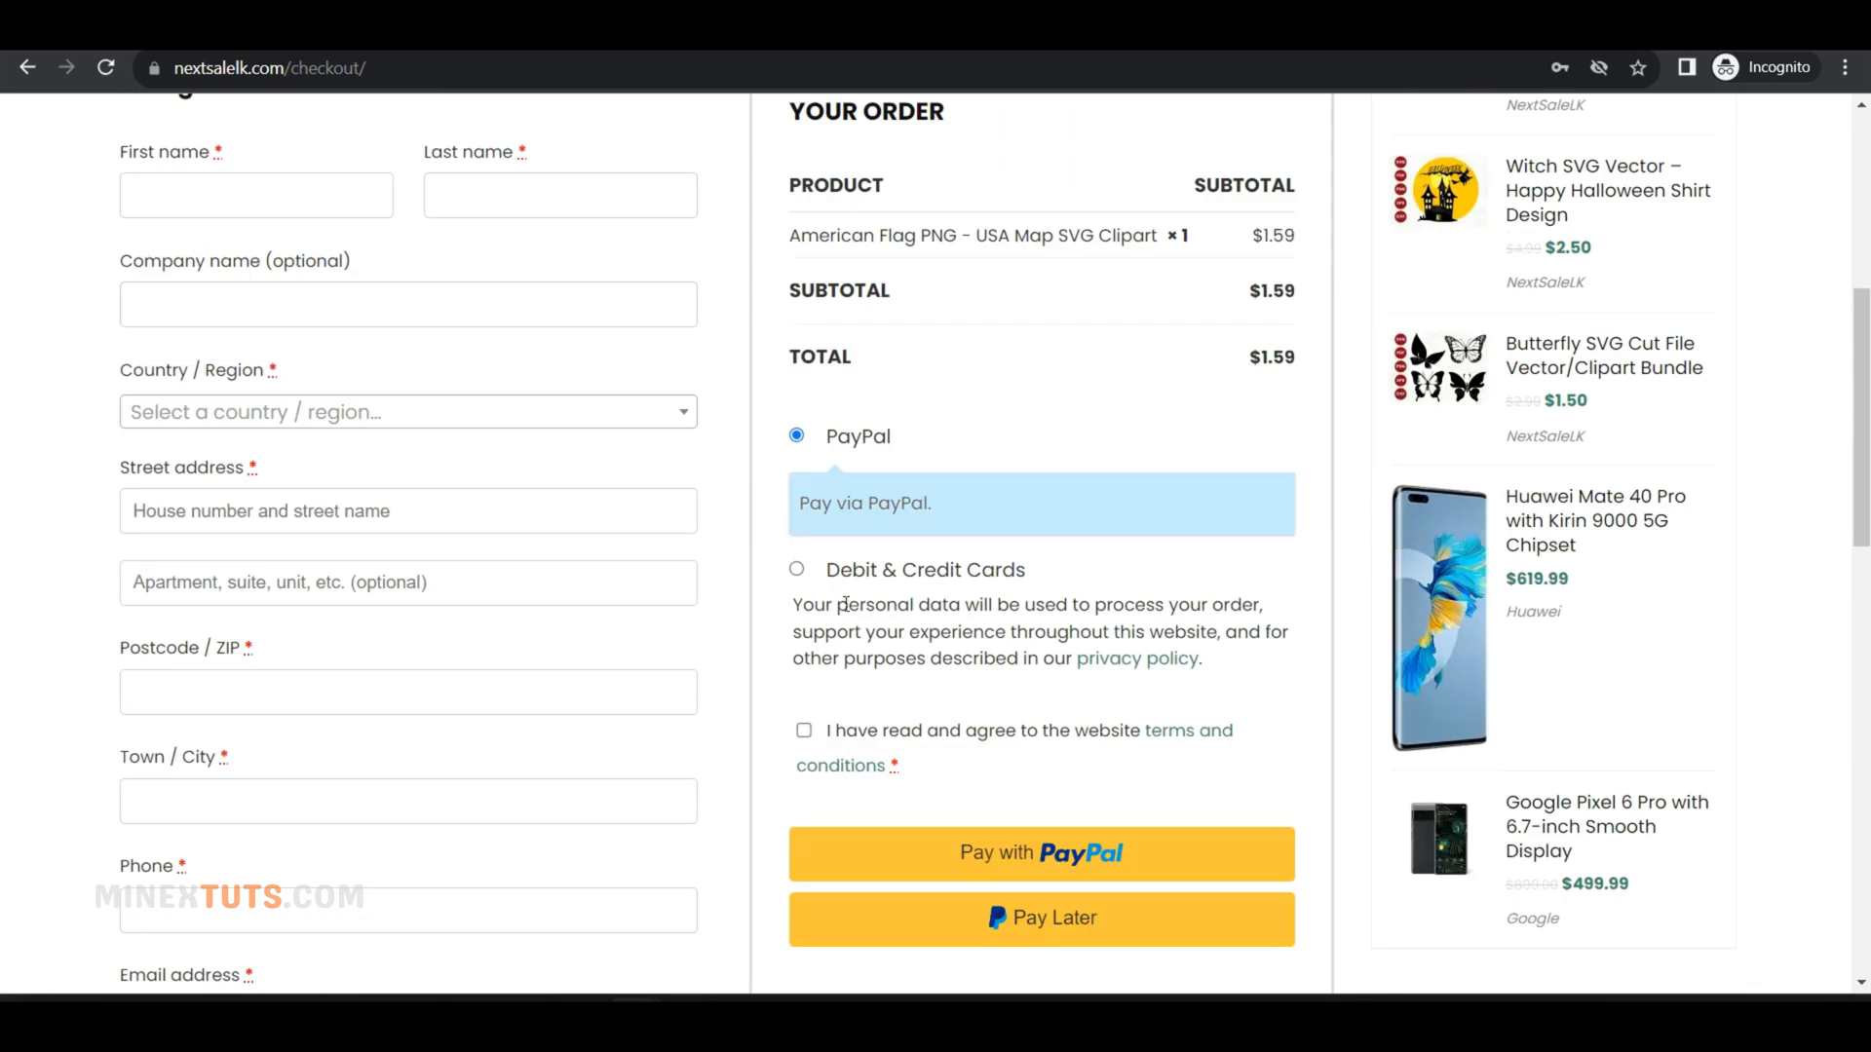
left_click(796, 570)
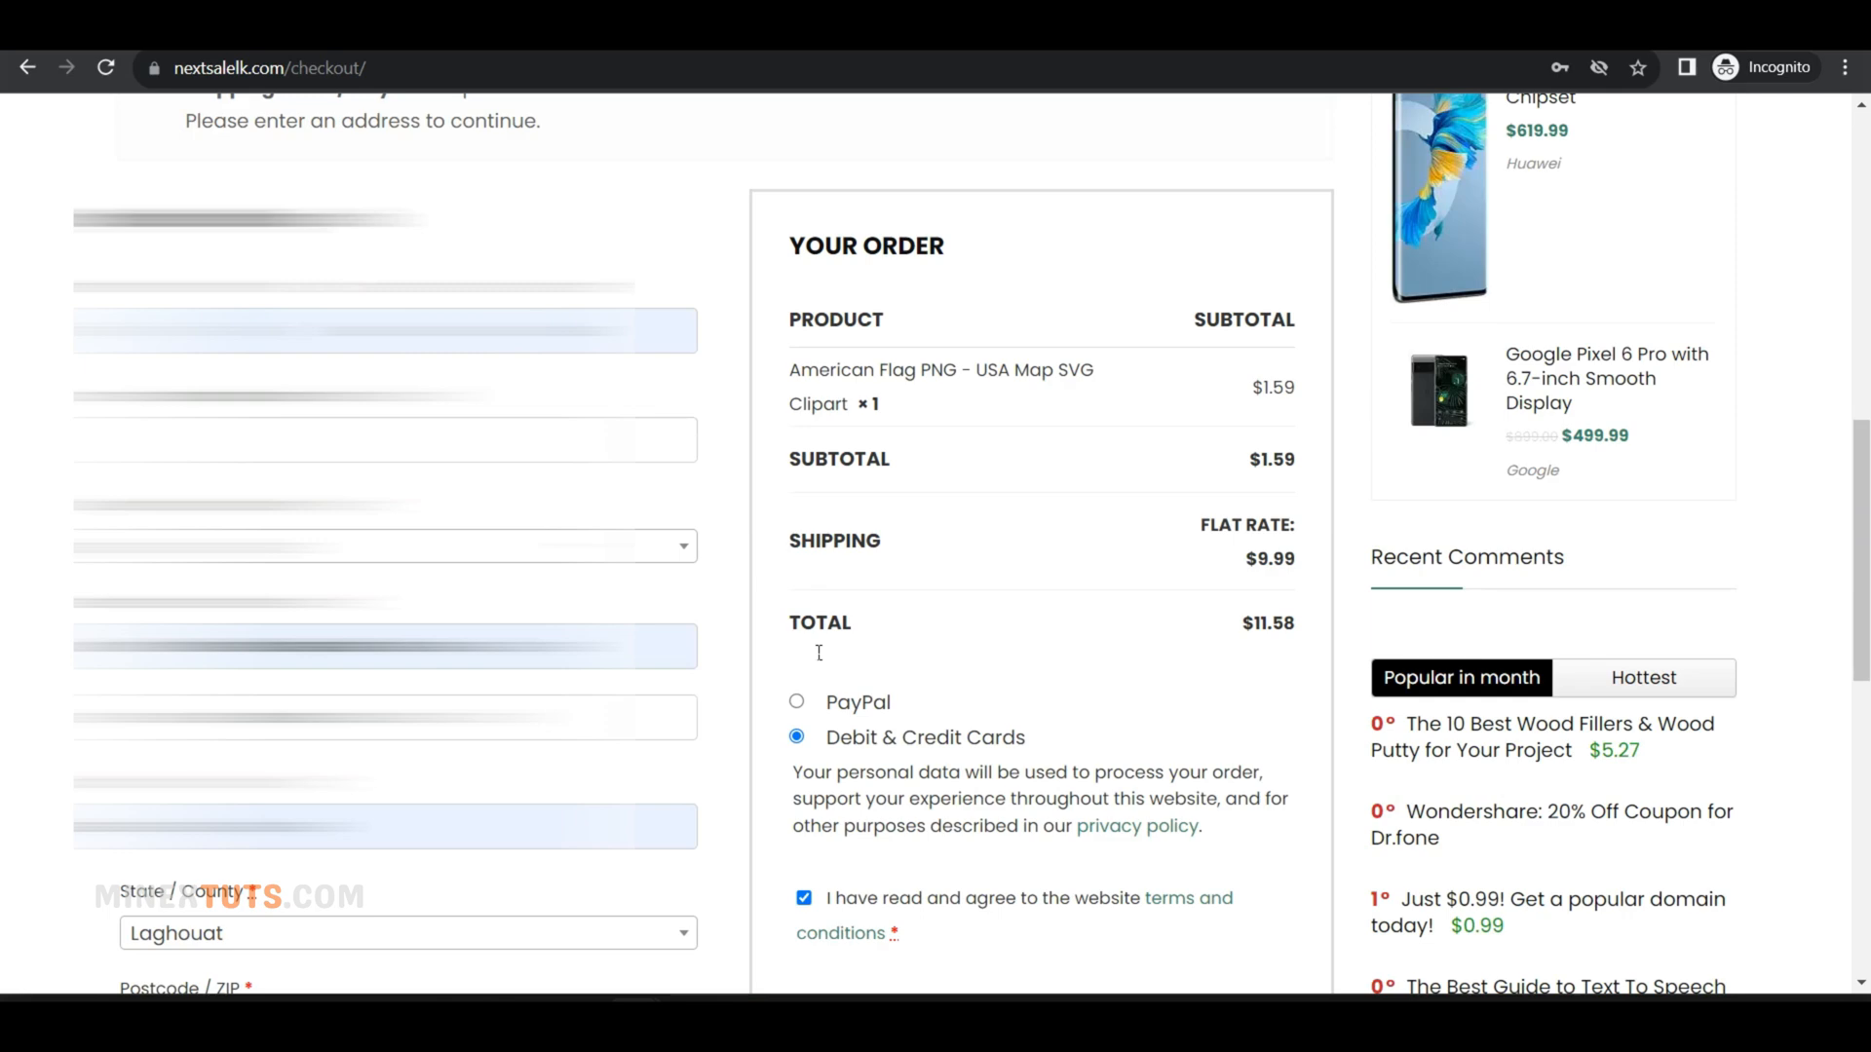
scroll("down", 3)
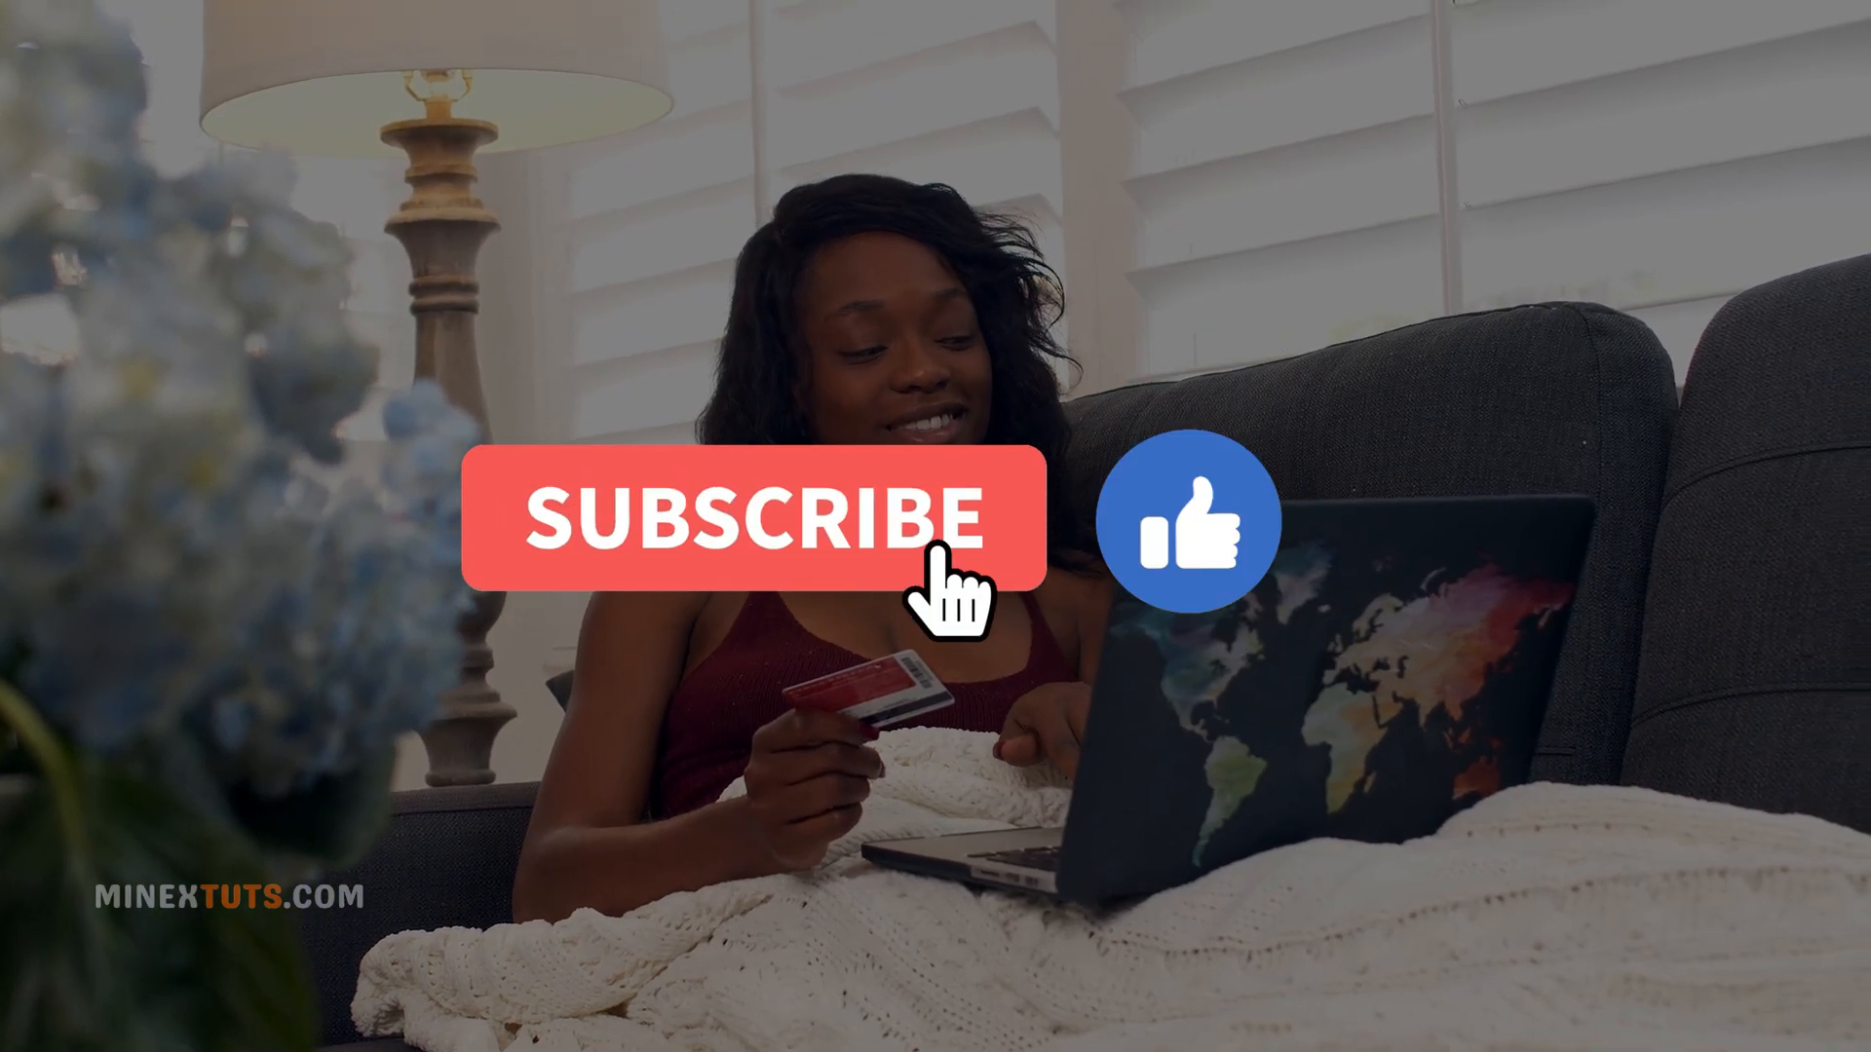
- Open the Ask a Question form from the MinexTuts forum homepage
left_click(747, 520)
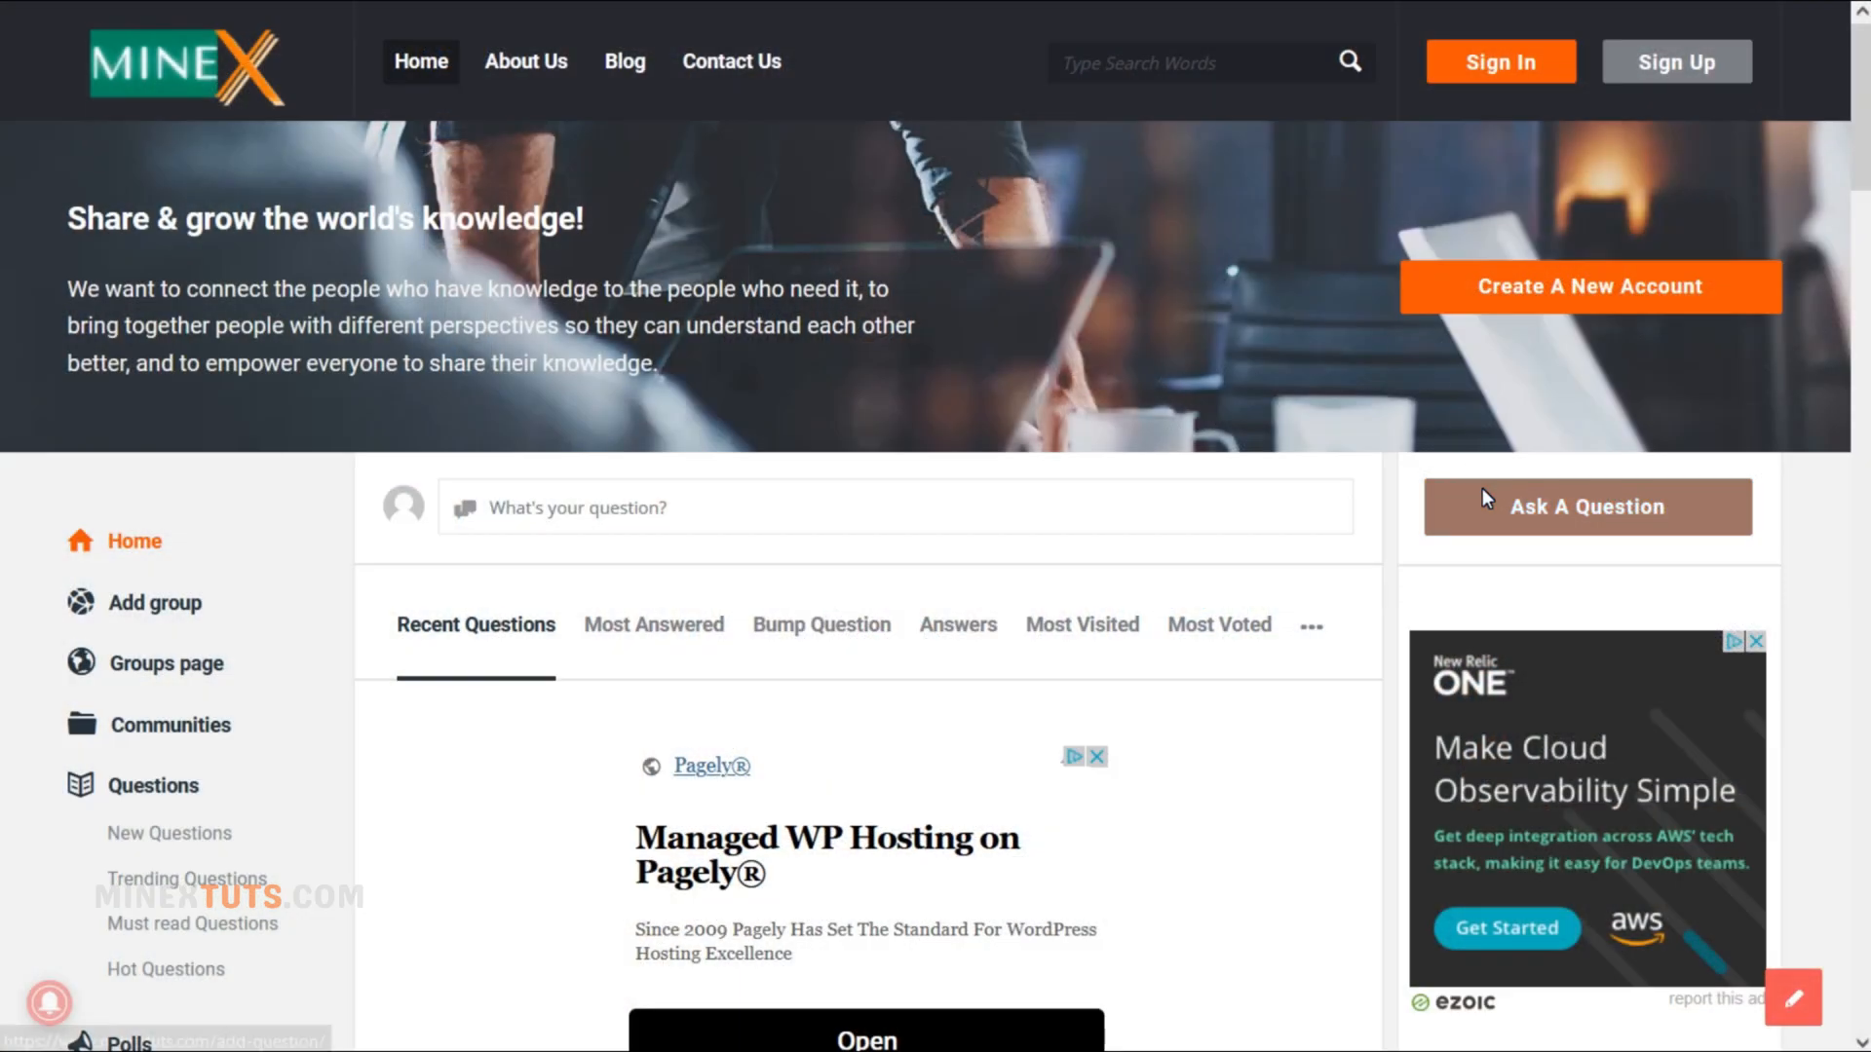
left_click(1585, 506)
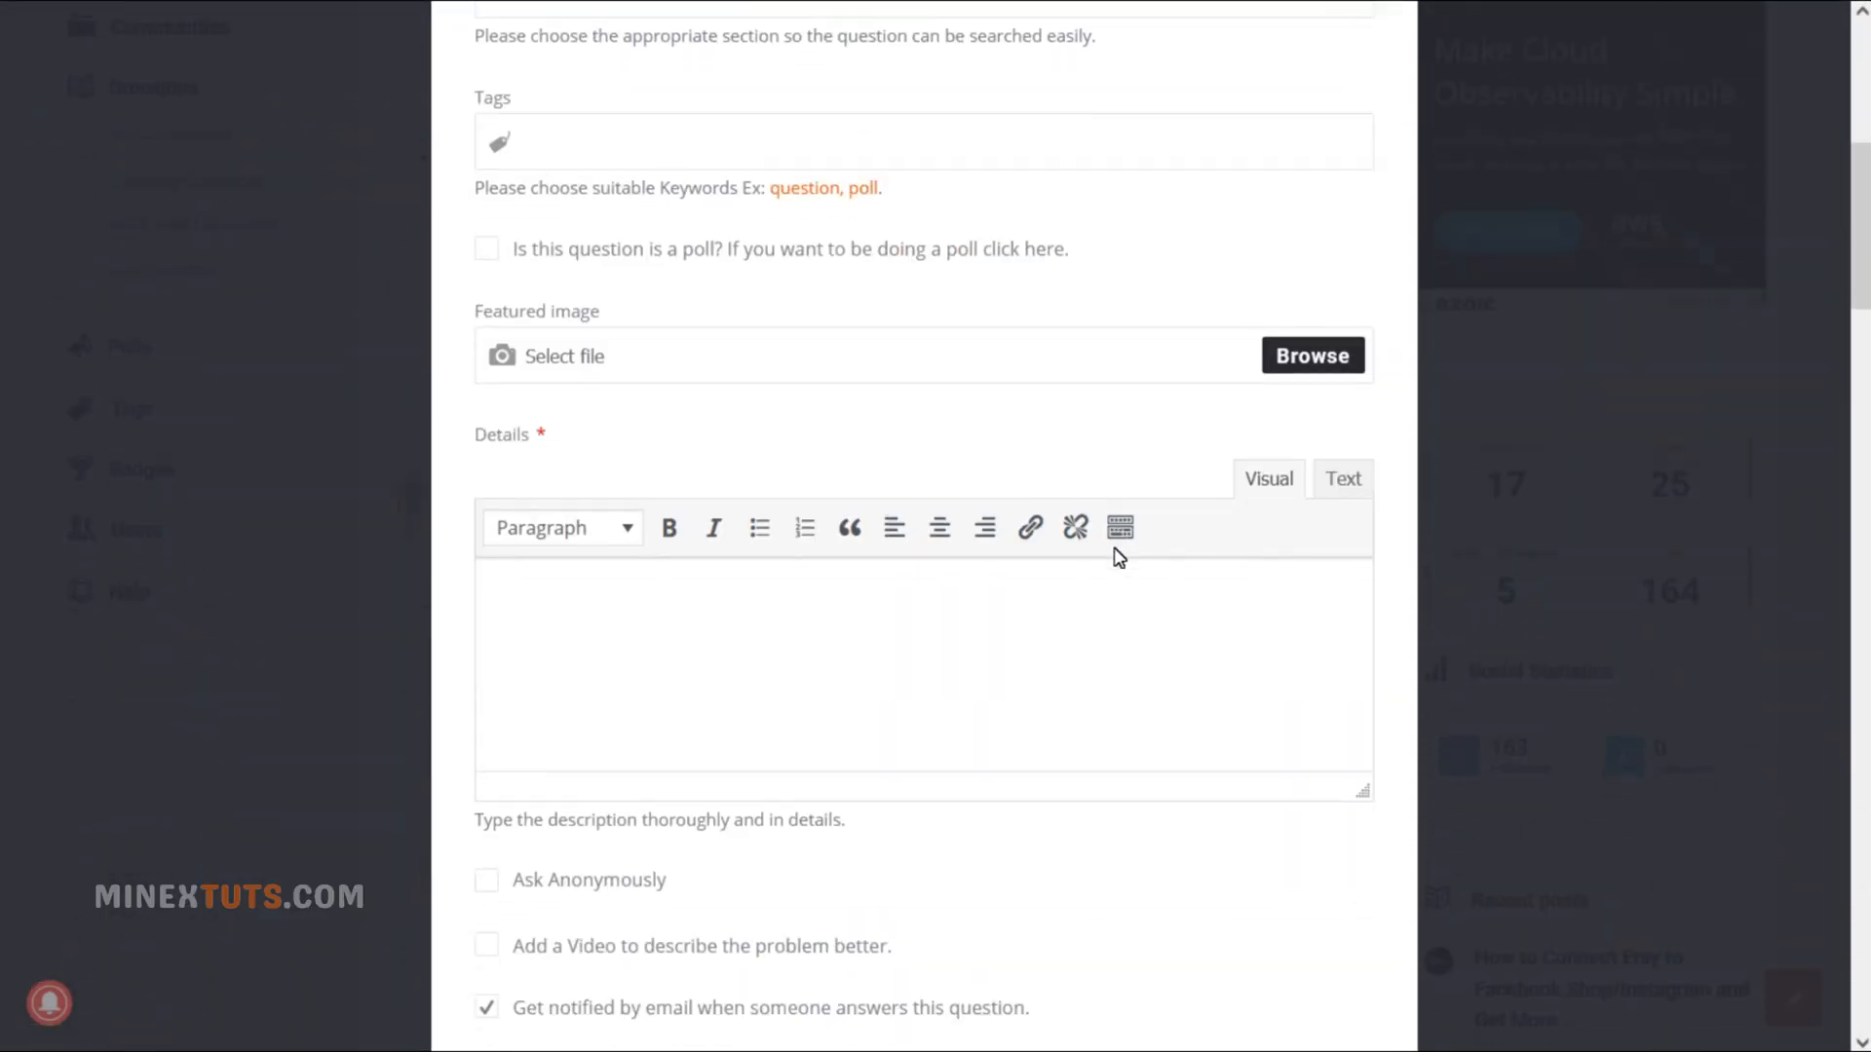